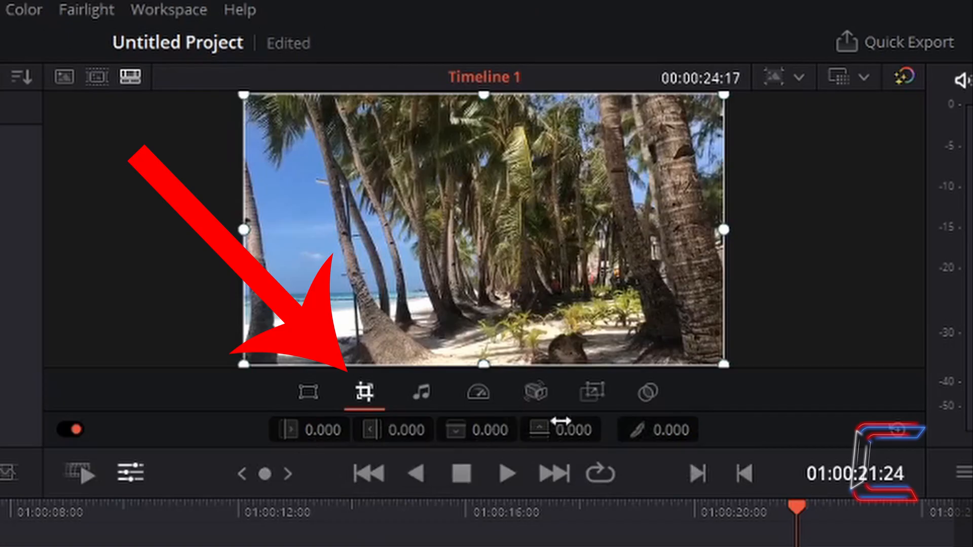
{"action": "mouse_move", "coordinate": [466, 457]}
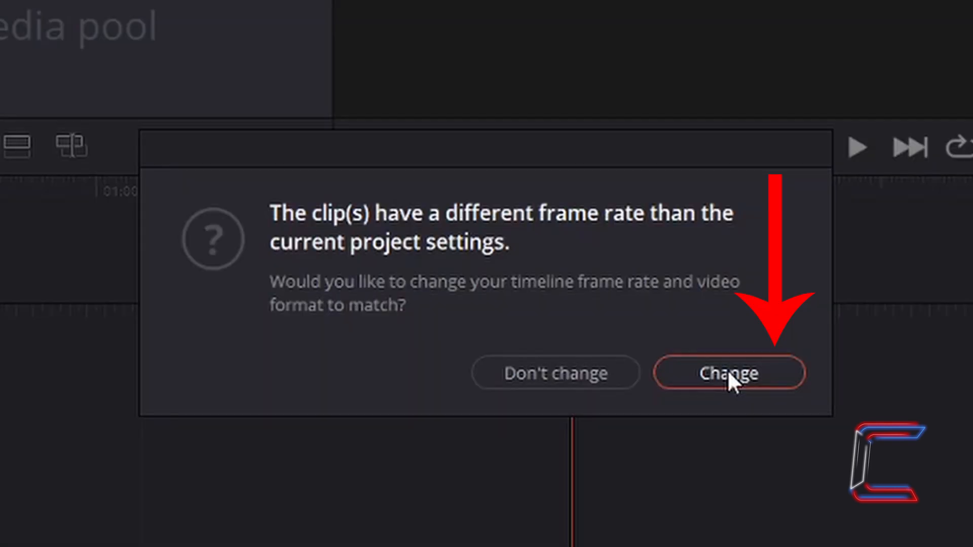
{"action": "mouse_move", "coordinate": [714, 320]}
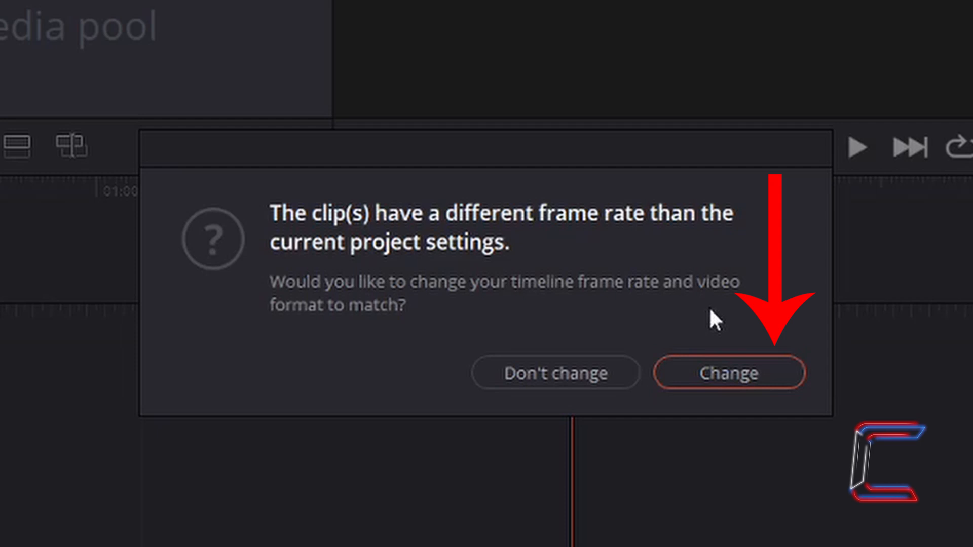
- Match the timeline frame rate to the clip and select palm trees.mp4 in the Media Pool
{"action": "left_click", "coordinate": [729, 373]}
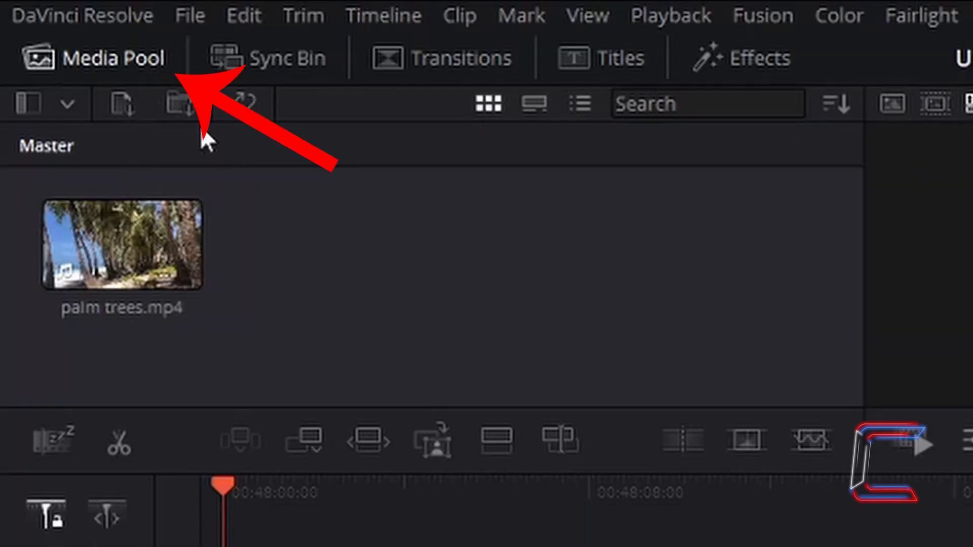
{"action": "mouse_move", "coordinate": [93, 176]}
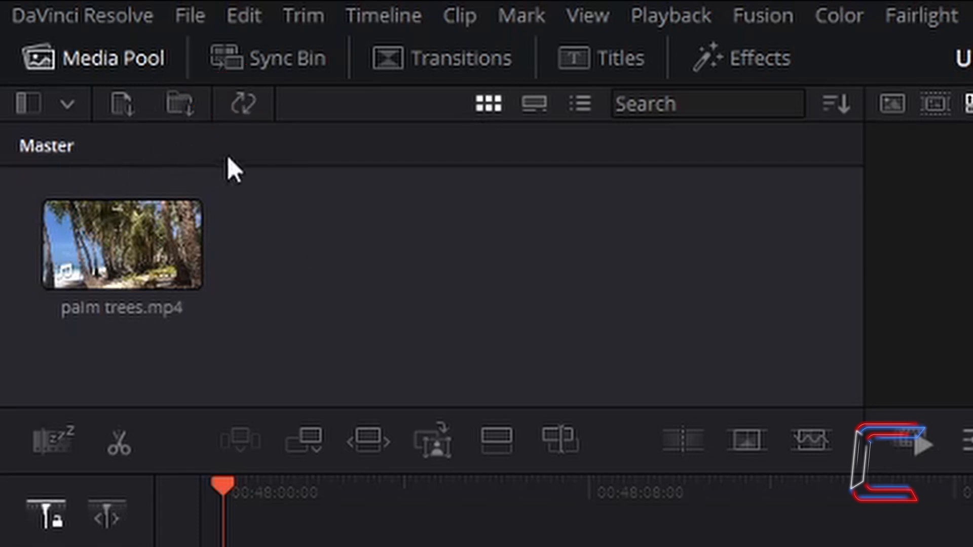
{"action": "mouse_move", "coordinate": [282, 254]}
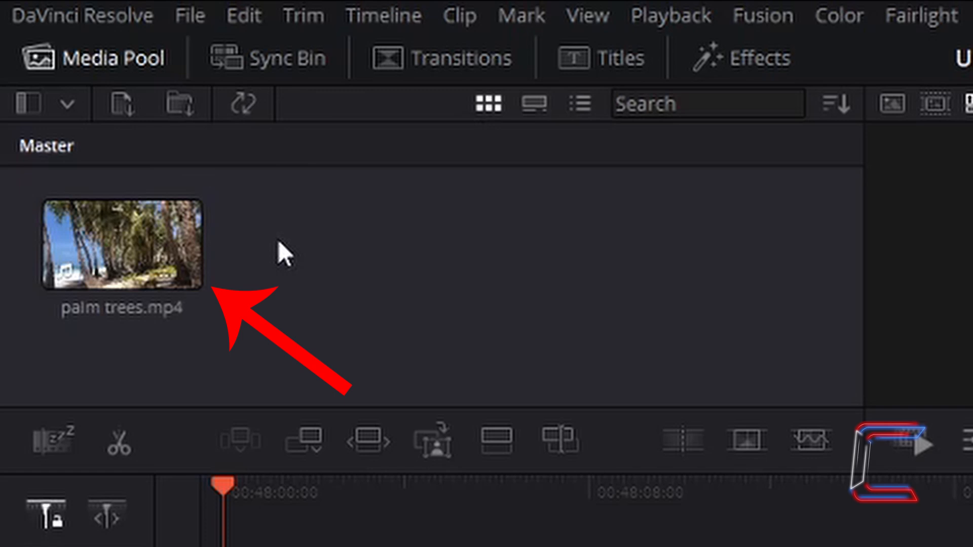
{"action": "left_click", "coordinate": [122, 246]}
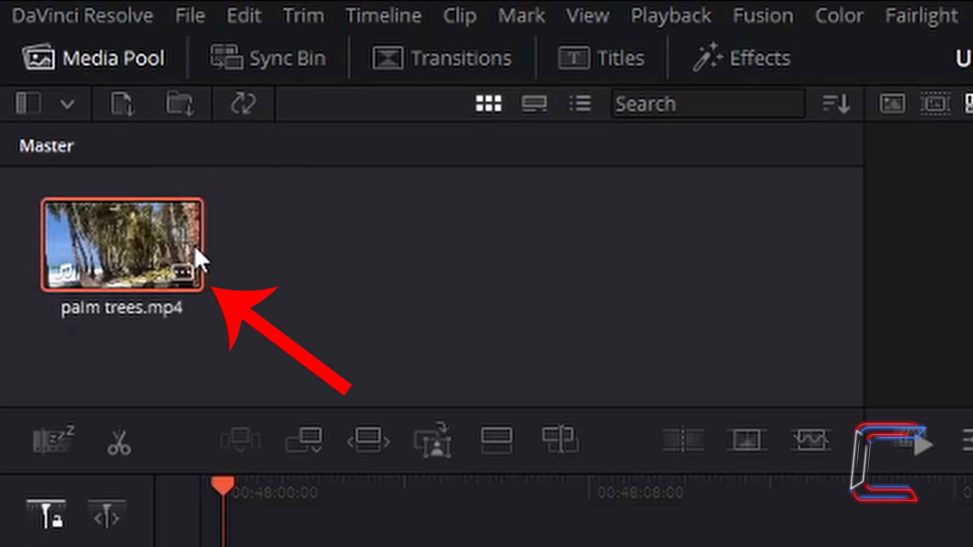
{"action": "mouse_move", "coordinate": [329, 285]}
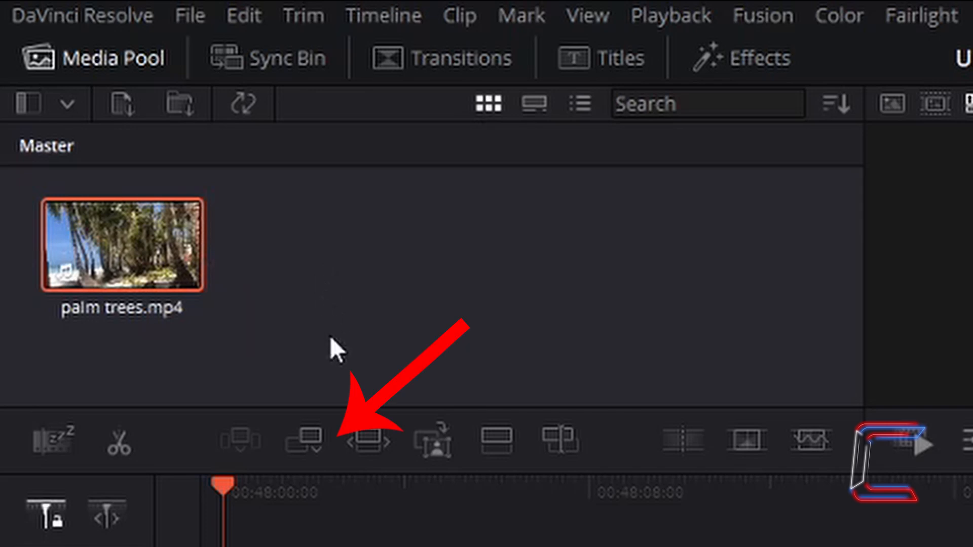
{"action": "mouse_move", "coordinate": [323, 447]}
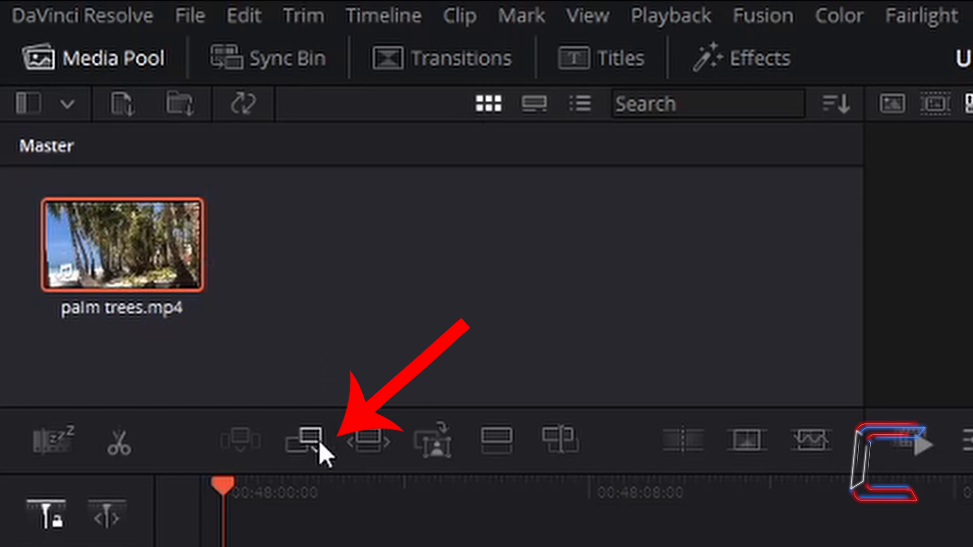
{"action": "mouse_move", "coordinate": [307, 443]}
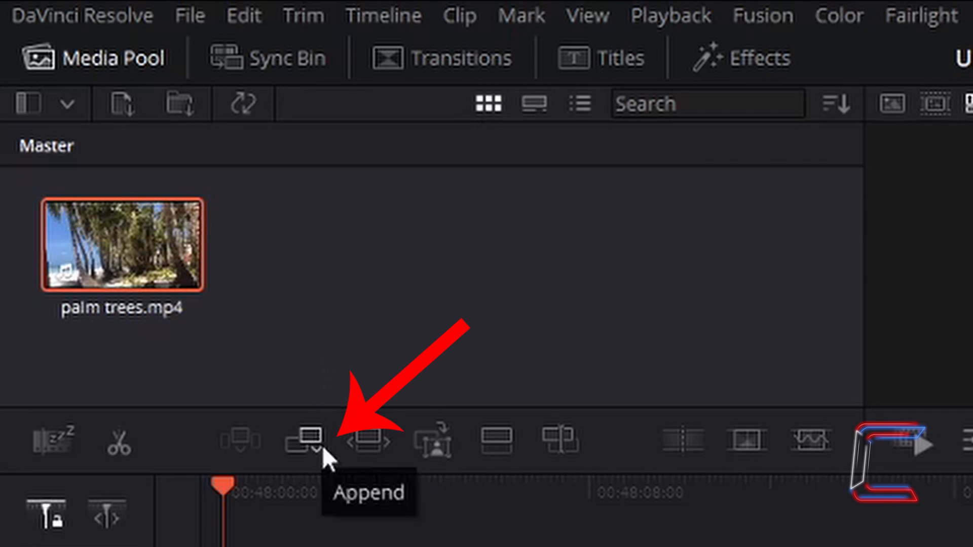
{"action": "mouse_move", "coordinate": [325, 441]}
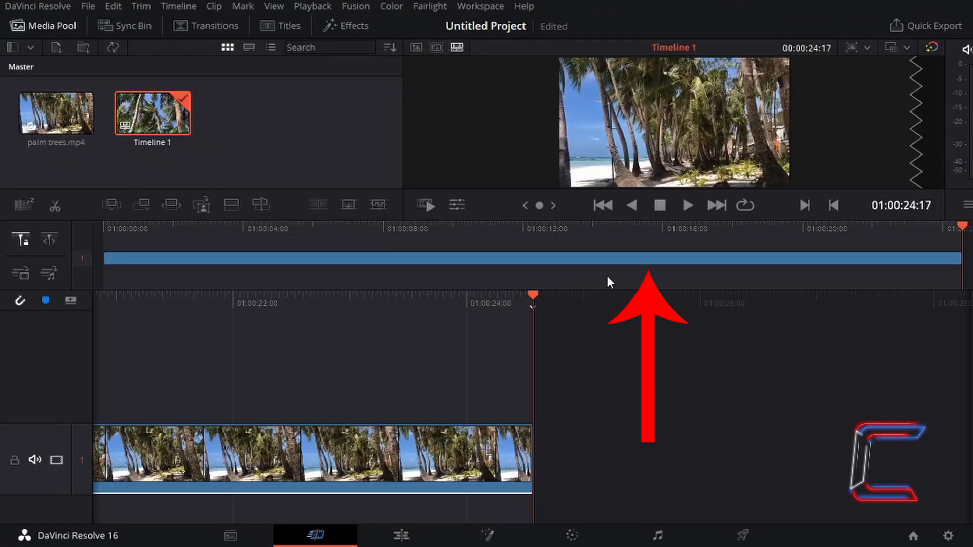
{"action": "mouse_move", "coordinate": [605, 279]}
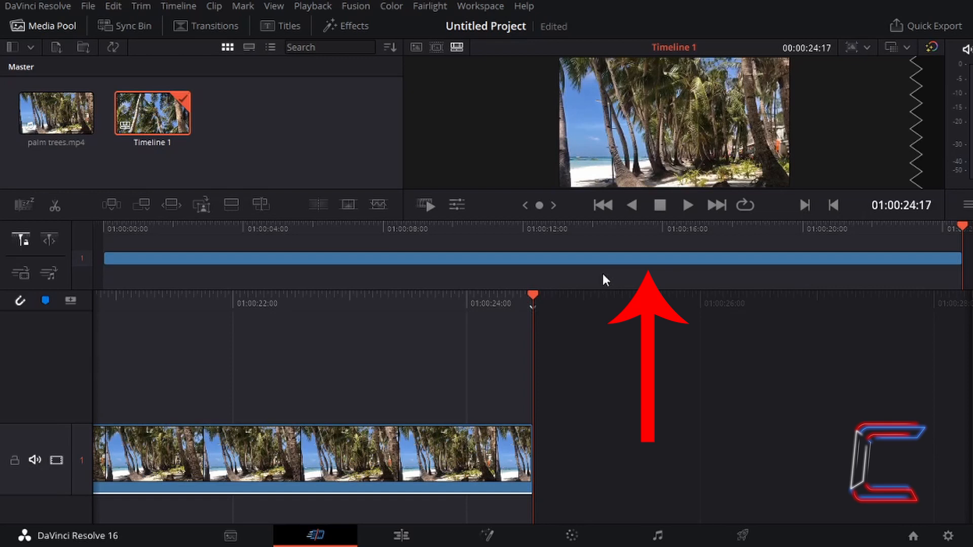
{"action": "mouse_move", "coordinate": [539, 277]}
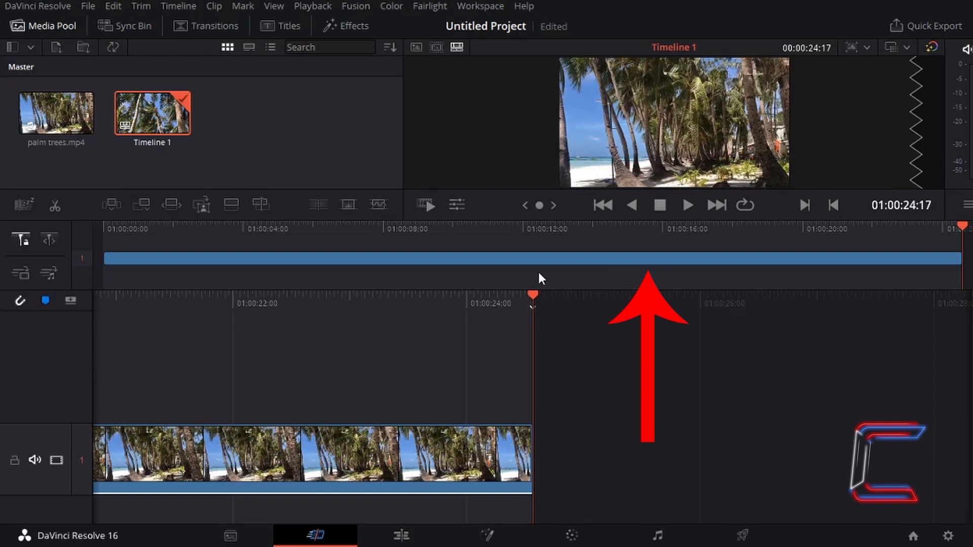
{"action": "mouse_move", "coordinate": [537, 268]}
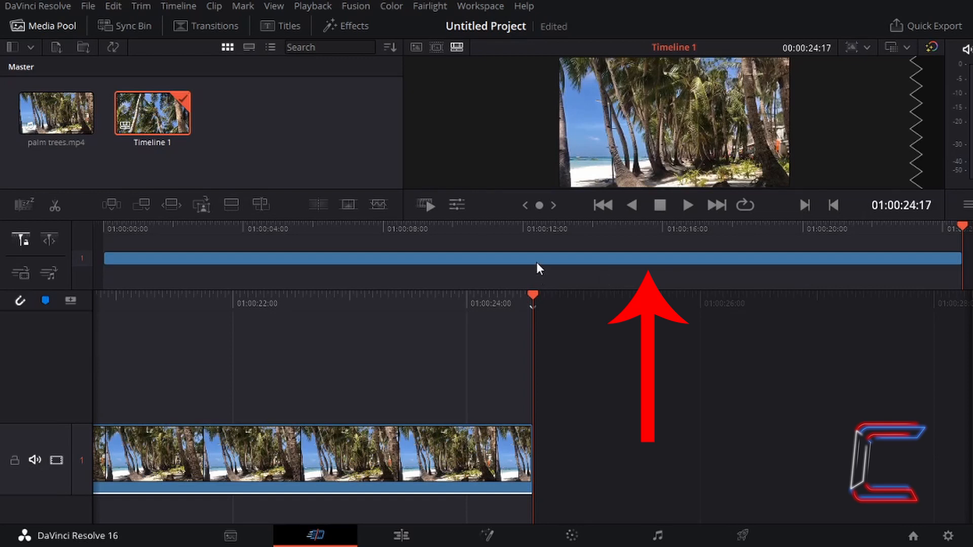
- Select the appended palm trees clip on Timeline 1's video track
{"action": "left_click", "coordinate": [310, 456]}
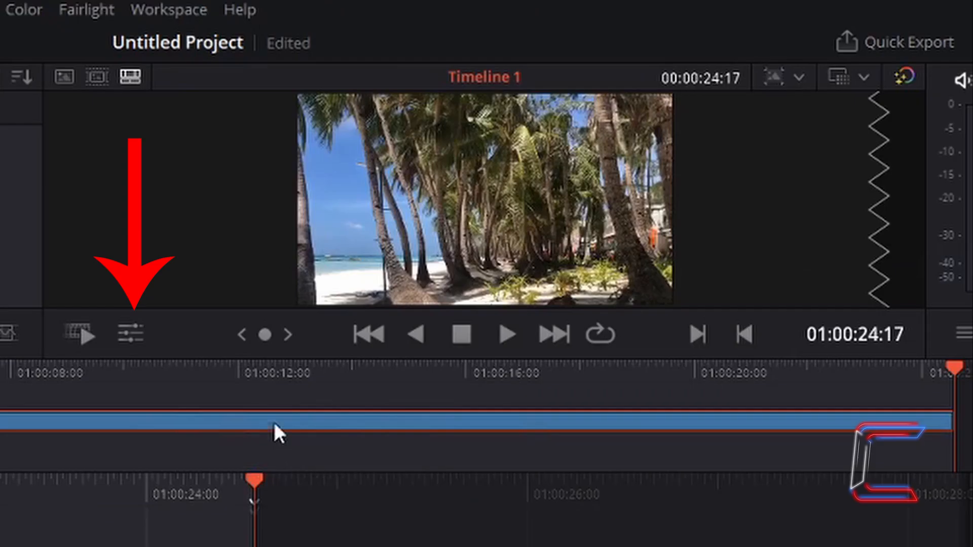
{"action": "mouse_move", "coordinate": [128, 334]}
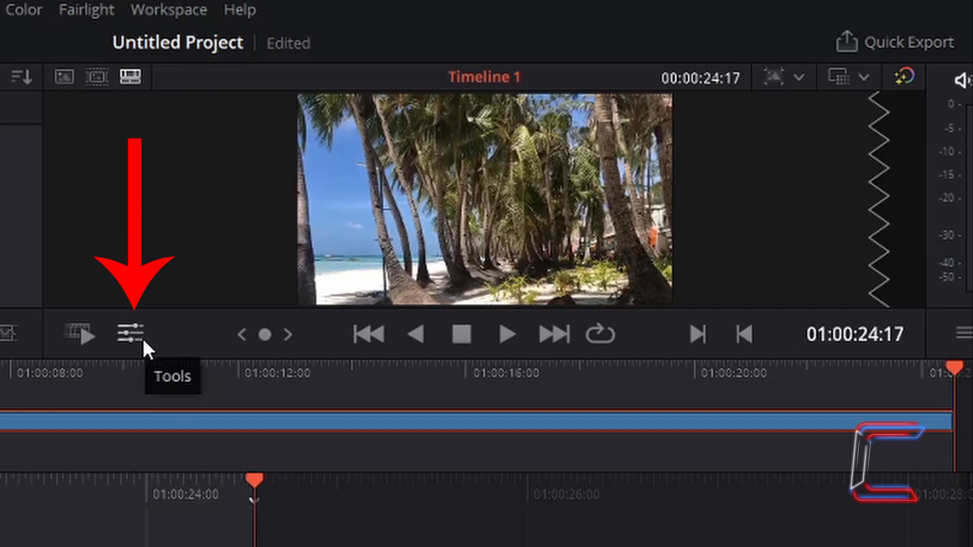
- Show the clip's Tools controls under the viewer and switch to the Crop settings
{"action": "left_click", "coordinate": [129, 334]}
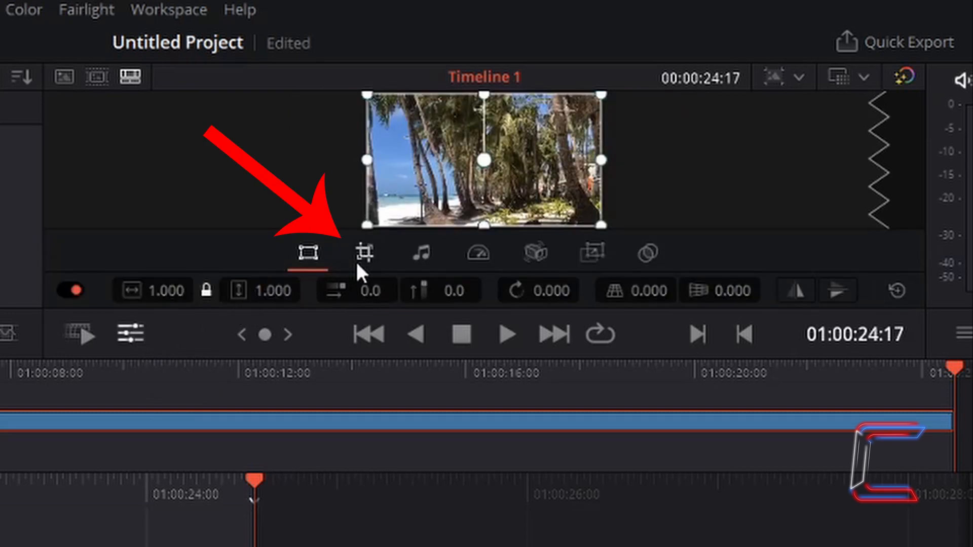
{"action": "mouse_move", "coordinate": [365, 252]}
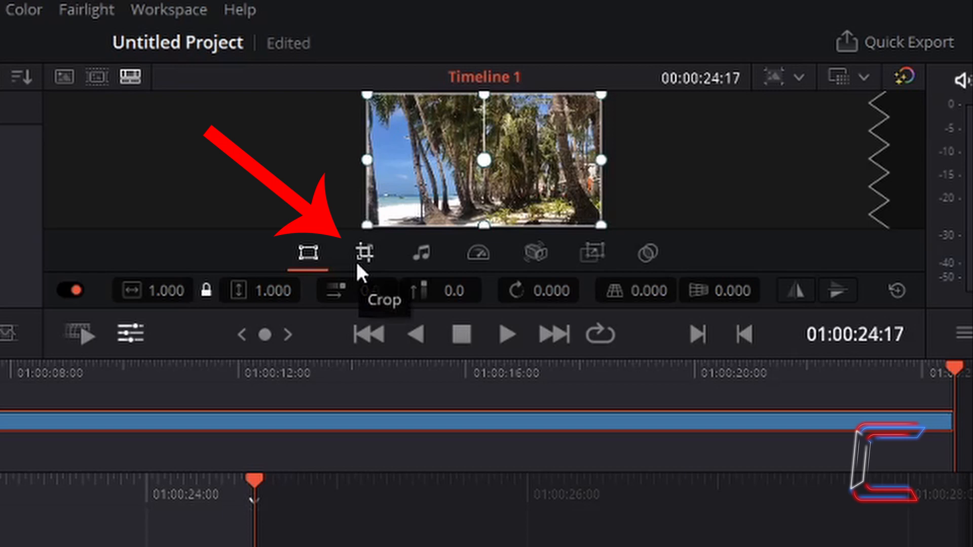
{"action": "left_click", "coordinate": [365, 252]}
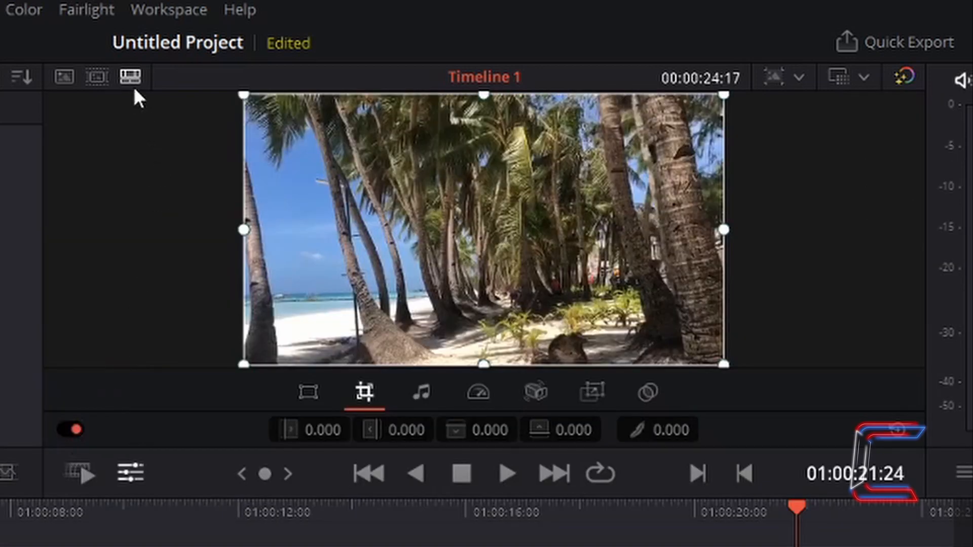
{"action": "mouse_move", "coordinate": [130, 77]}
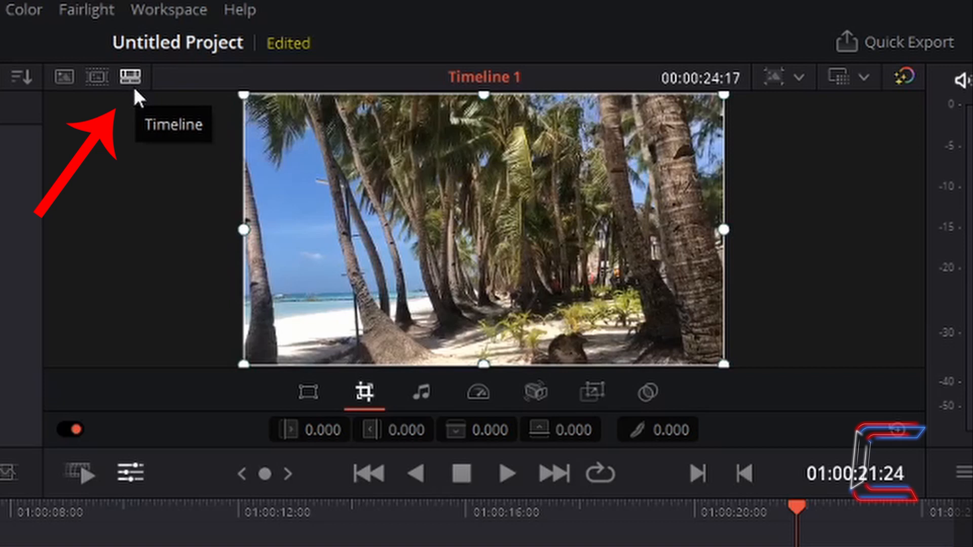
{"action": "mouse_move", "coordinate": [645, 434]}
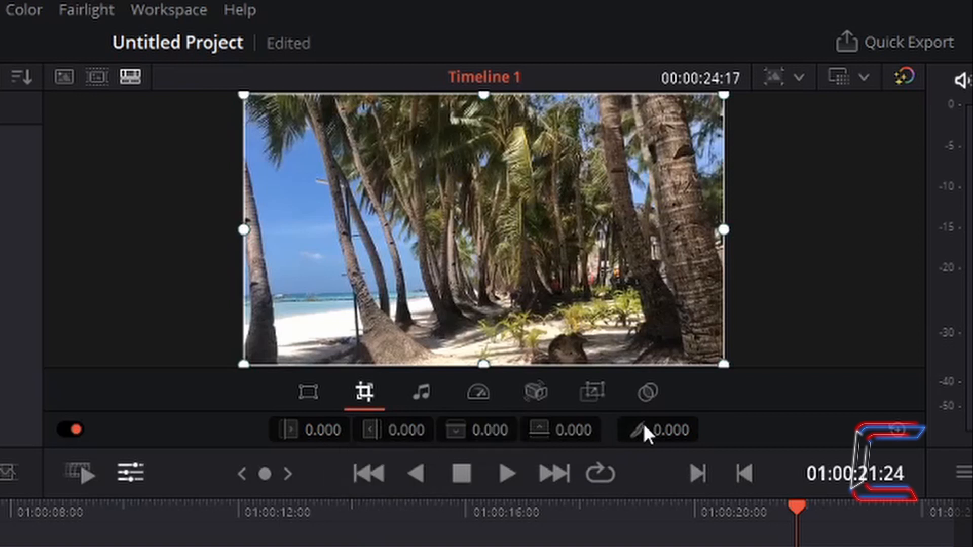
{"action": "mouse_move", "coordinate": [478, 429]}
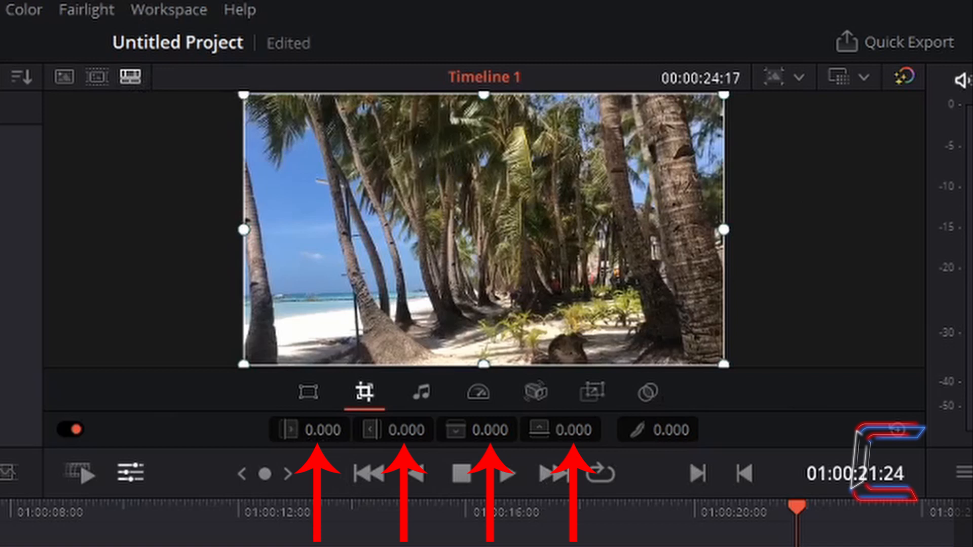
{"action": "mouse_move", "coordinate": [309, 430]}
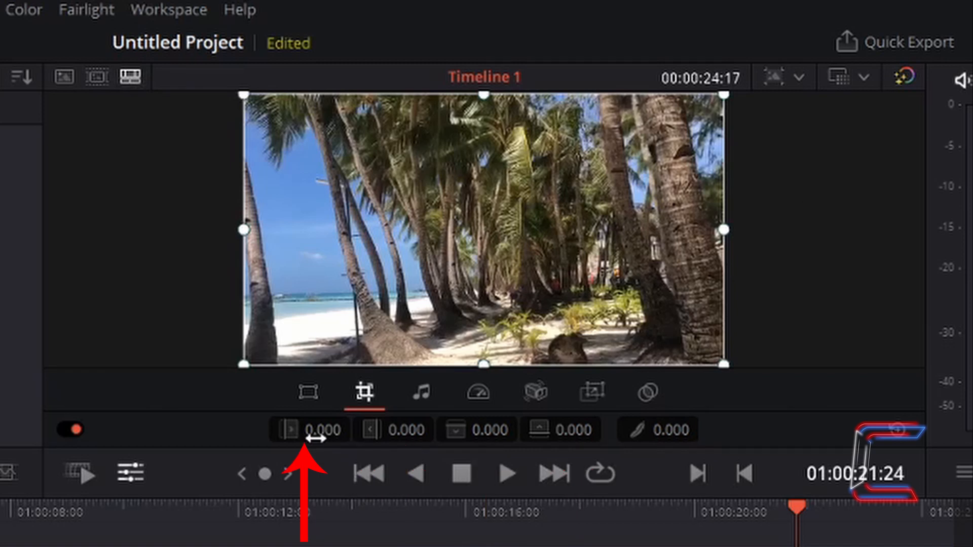
{"action": "mouse_move", "coordinate": [239, 264]}
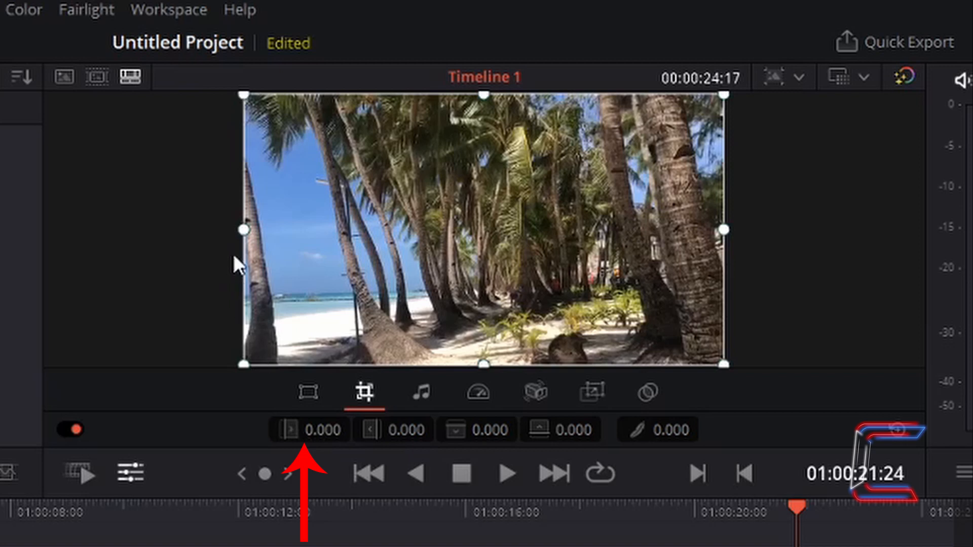
{"action": "mouse_move", "coordinate": [246, 253]}
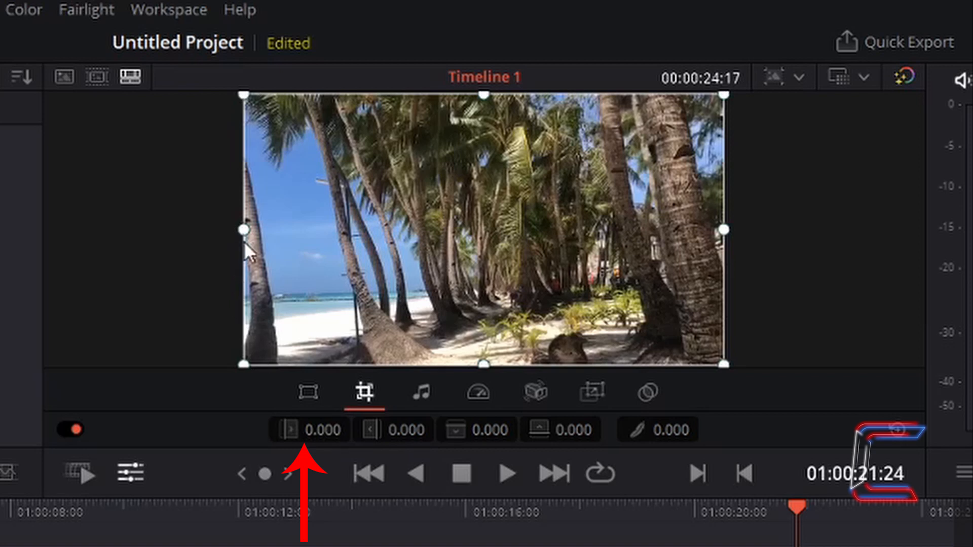
{"action": "mouse_move", "coordinate": [320, 429]}
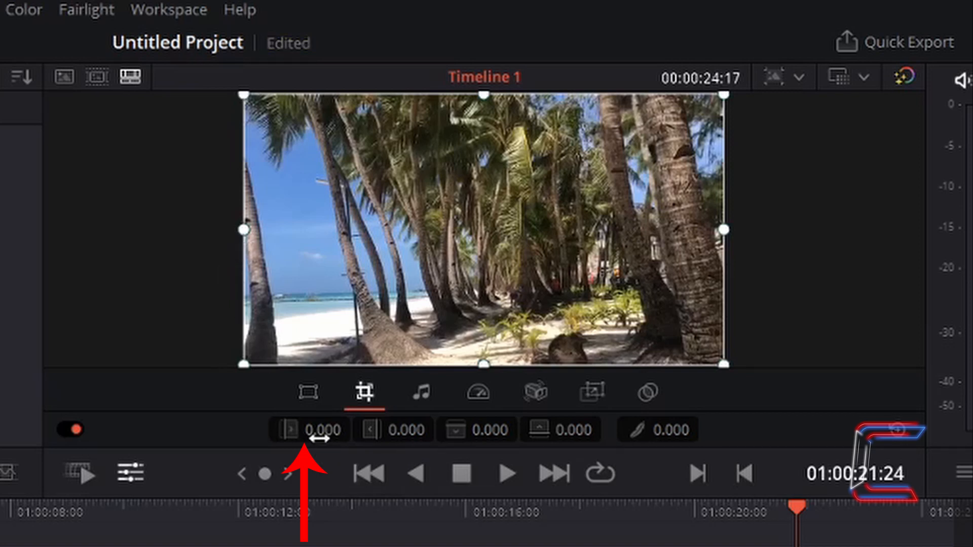
{"action": "mouse_move", "coordinate": [310, 429]}
{"action": "type", "text": "20"}
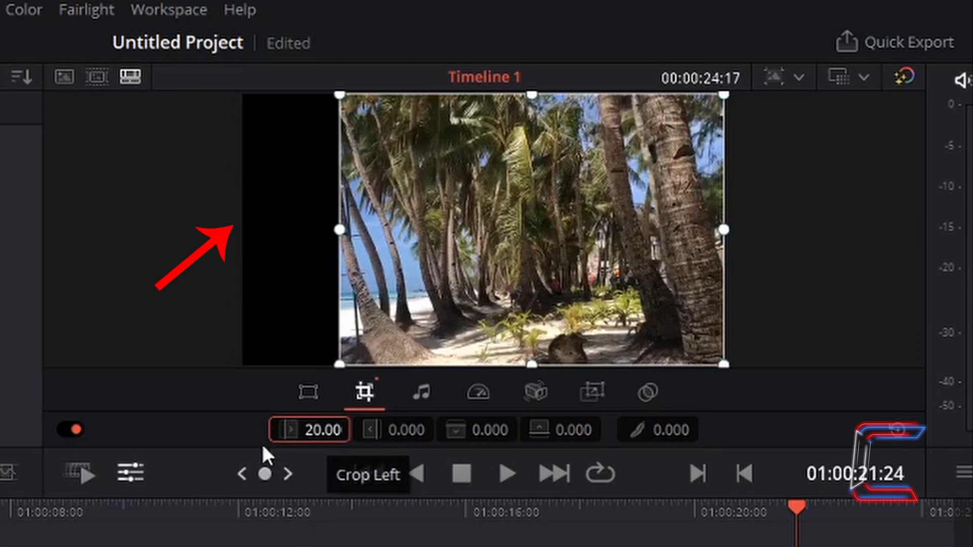
{"action": "mouse_move", "coordinate": [279, 254]}
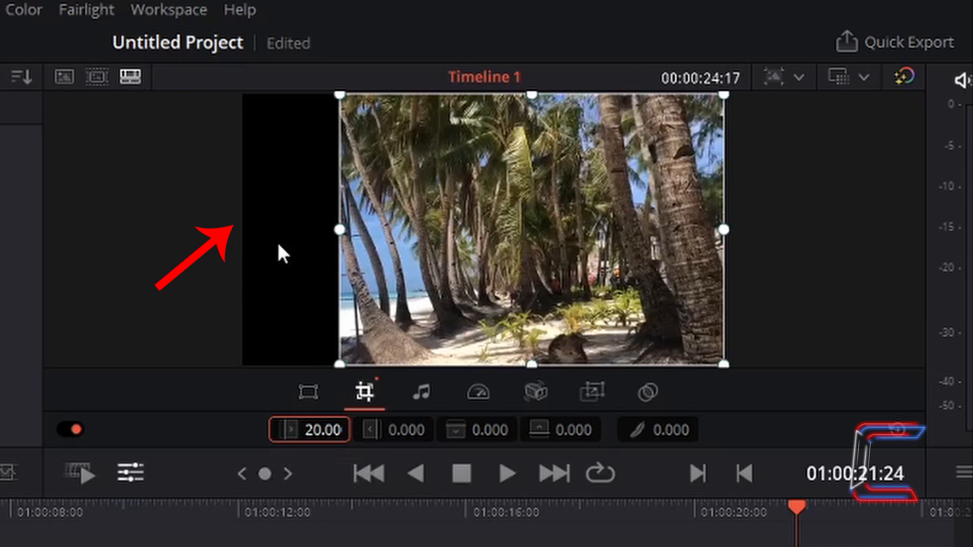
{"action": "mouse_move", "coordinate": [311, 429]}
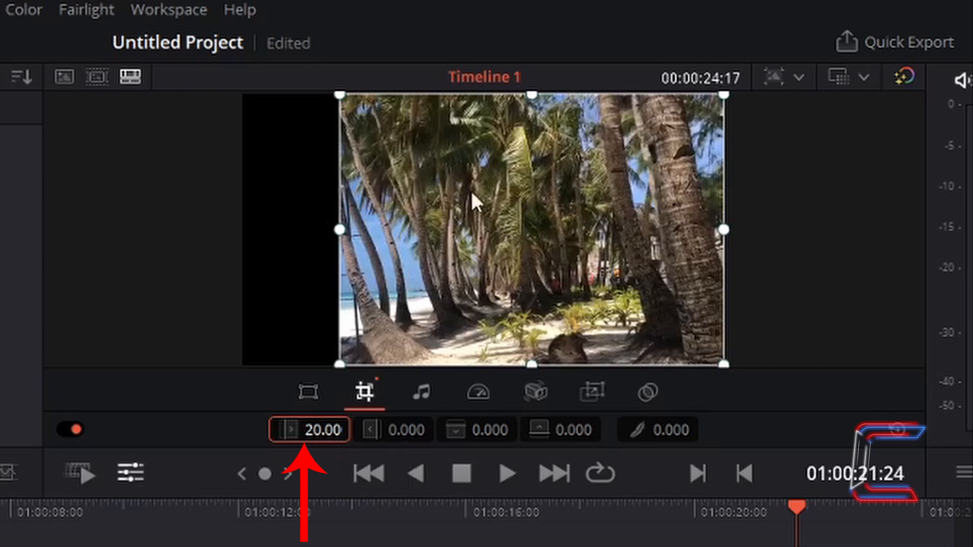
{"action": "mouse_move", "coordinate": [485, 209]}
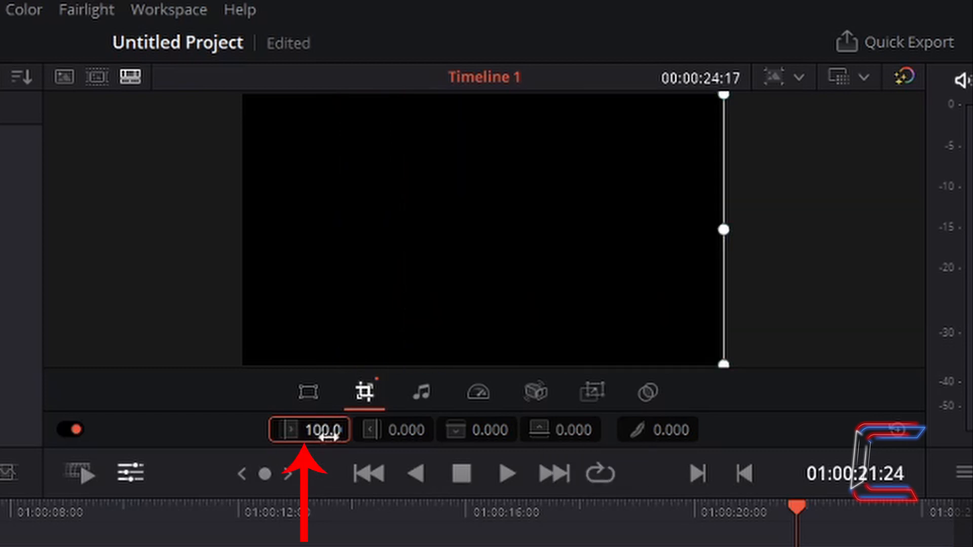
{"action": "mouse_move", "coordinate": [534, 445]}
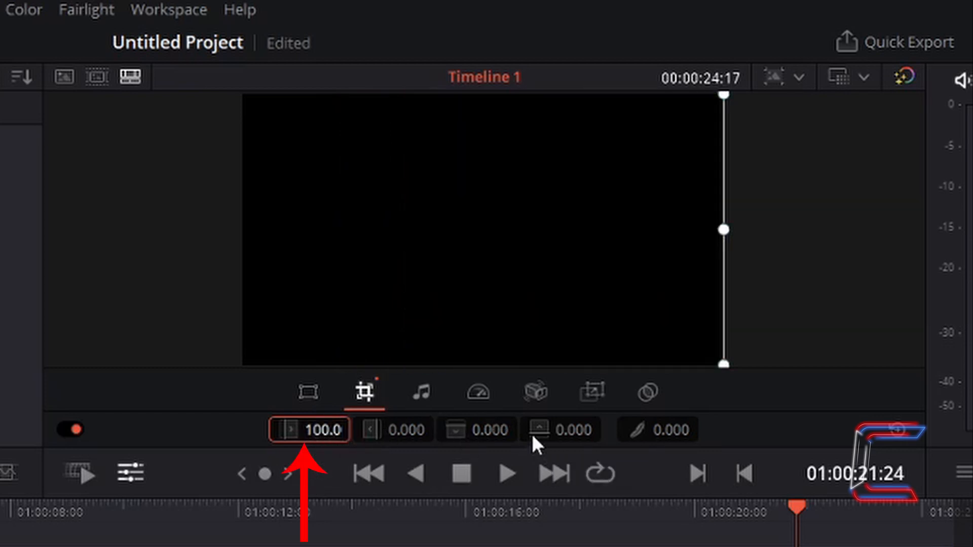
{"action": "mouse_move", "coordinate": [323, 459]}
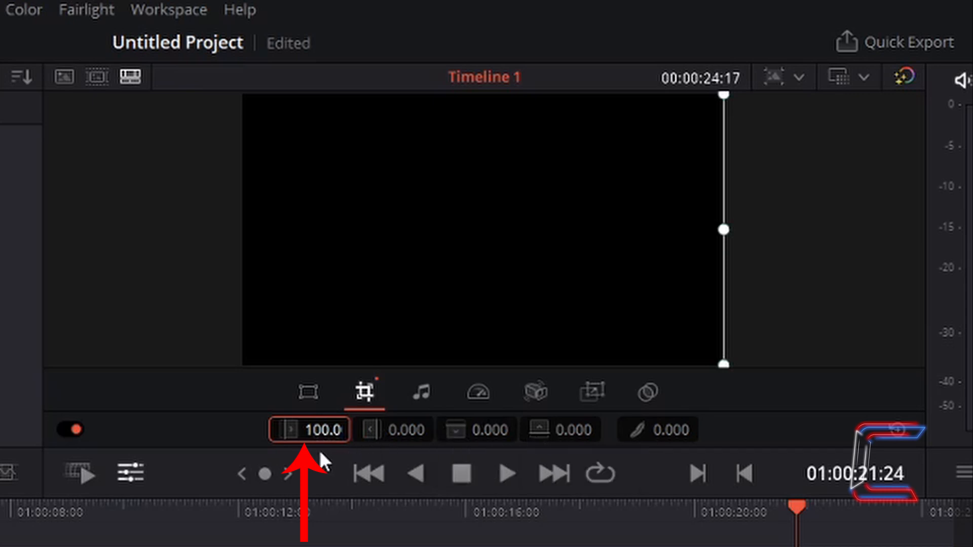
{"action": "mouse_move", "coordinate": [316, 429]}
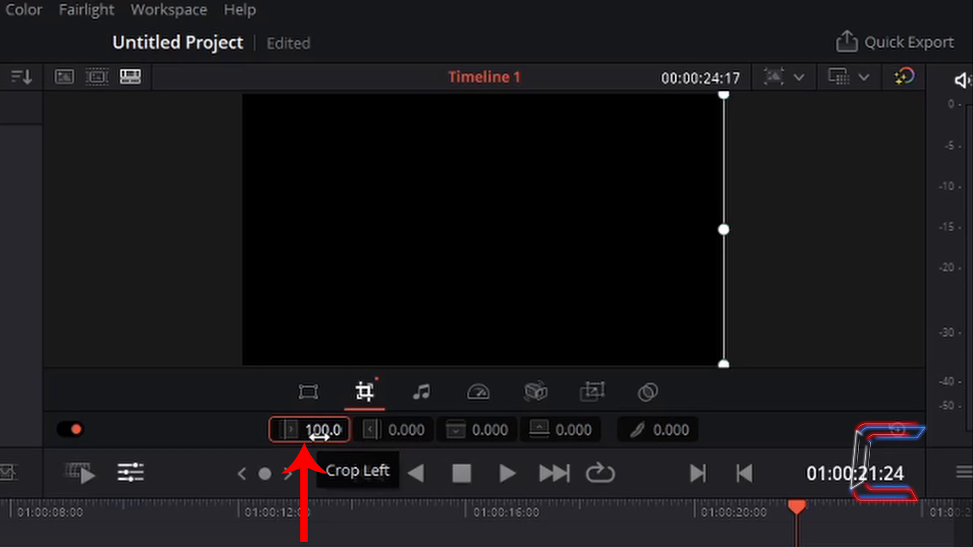
{"action": "mouse_move", "coordinate": [484, 147]}
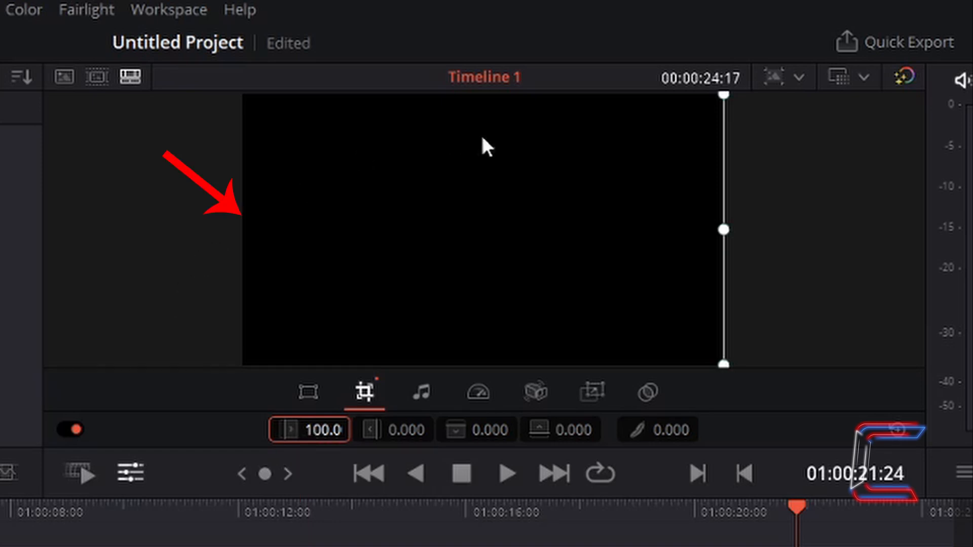
{"action": "mouse_move", "coordinate": [251, 236]}
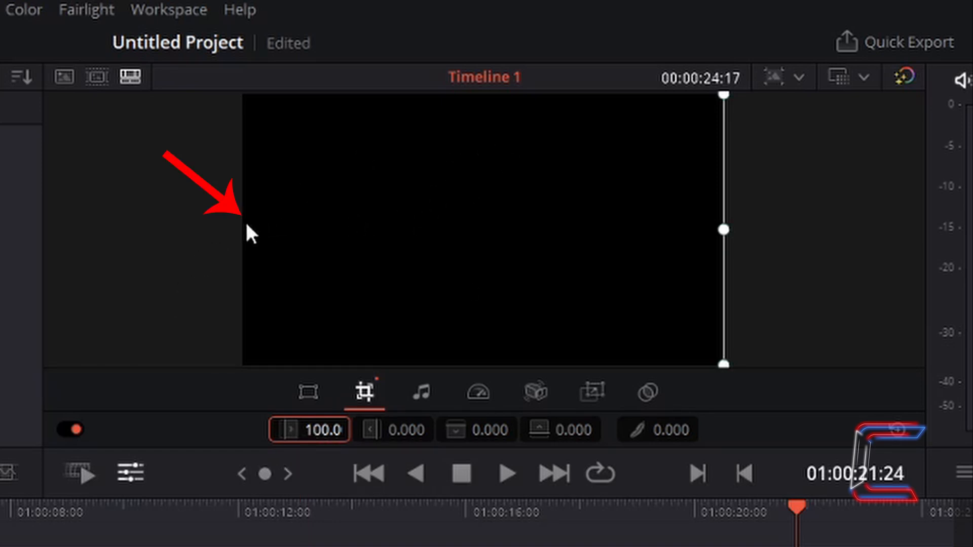
{"action": "mouse_move", "coordinate": [783, 204]}
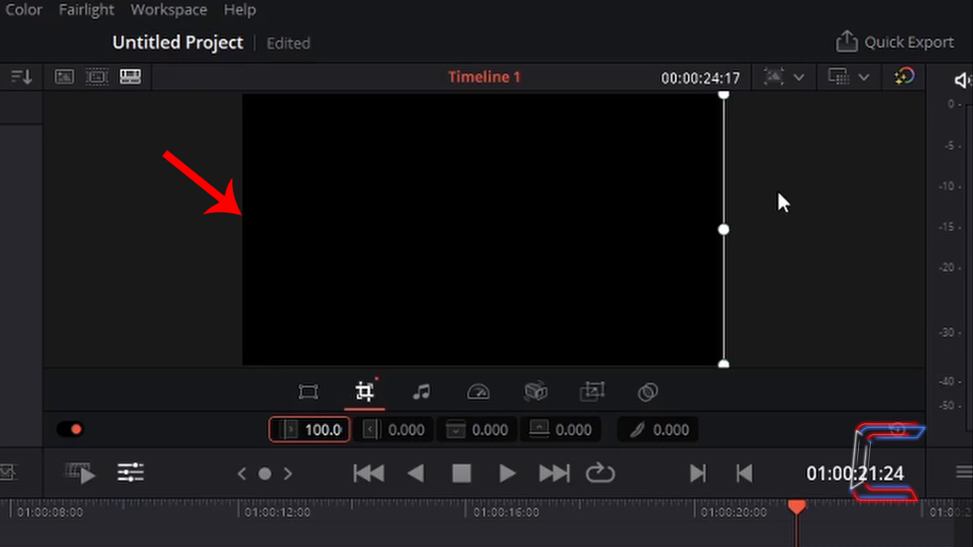
{"action": "mouse_move", "coordinate": [740, 189]}
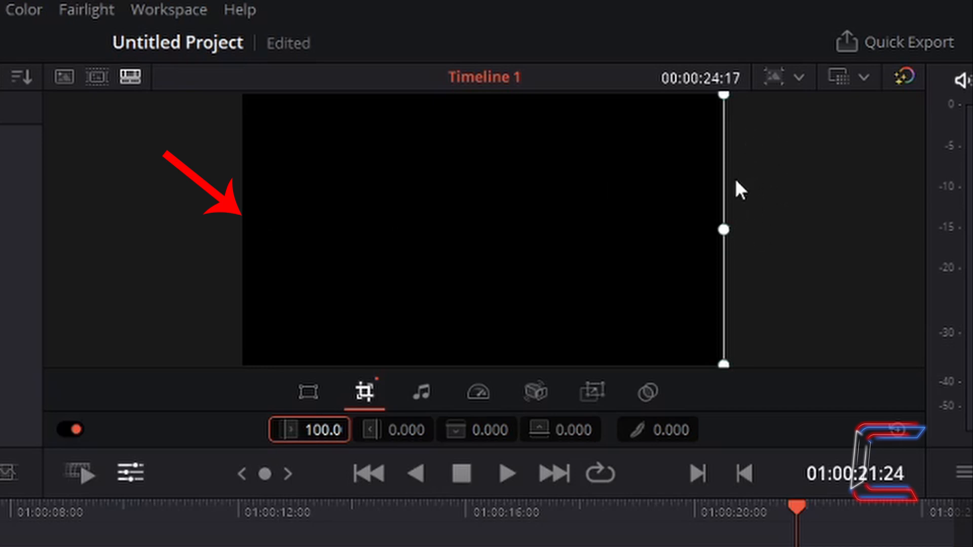
{"action": "mouse_move", "coordinate": [458, 208]}
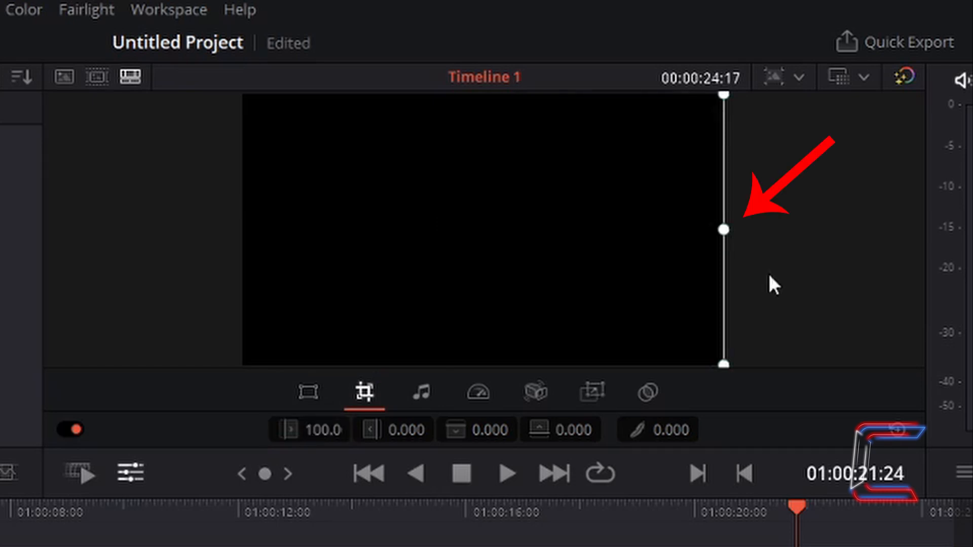
{"action": "mouse_move", "coordinate": [772, 279]}
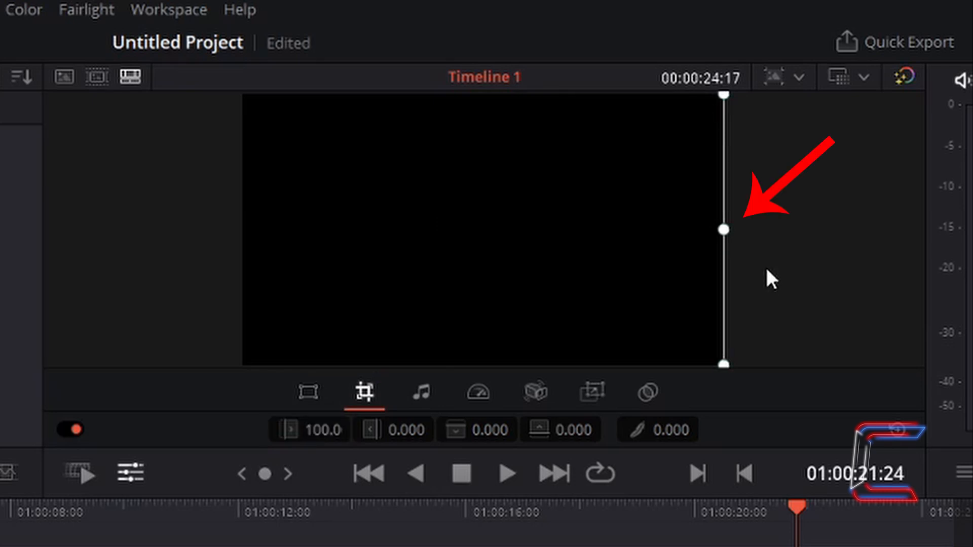
{"action": "mouse_move", "coordinate": [758, 261]}
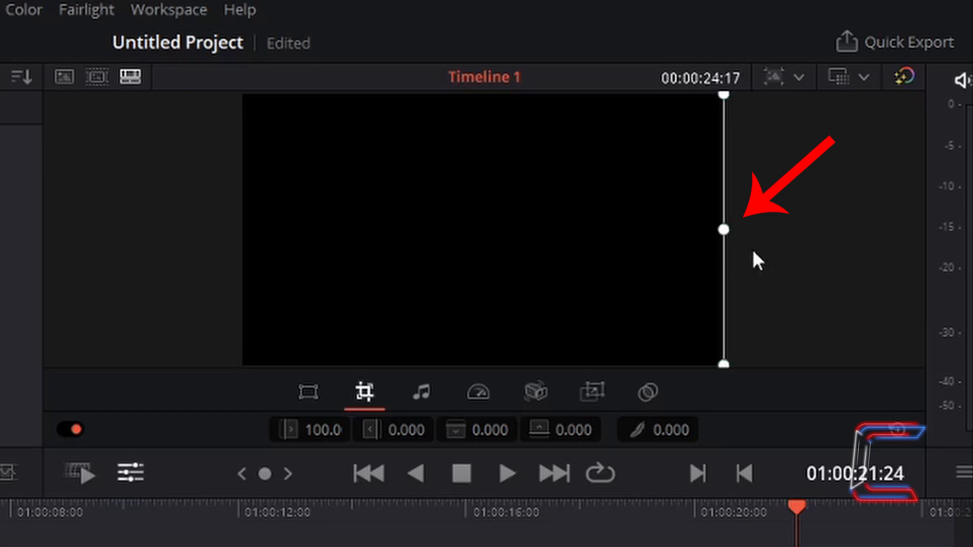
{"action": "mouse_move", "coordinate": [730, 241]}
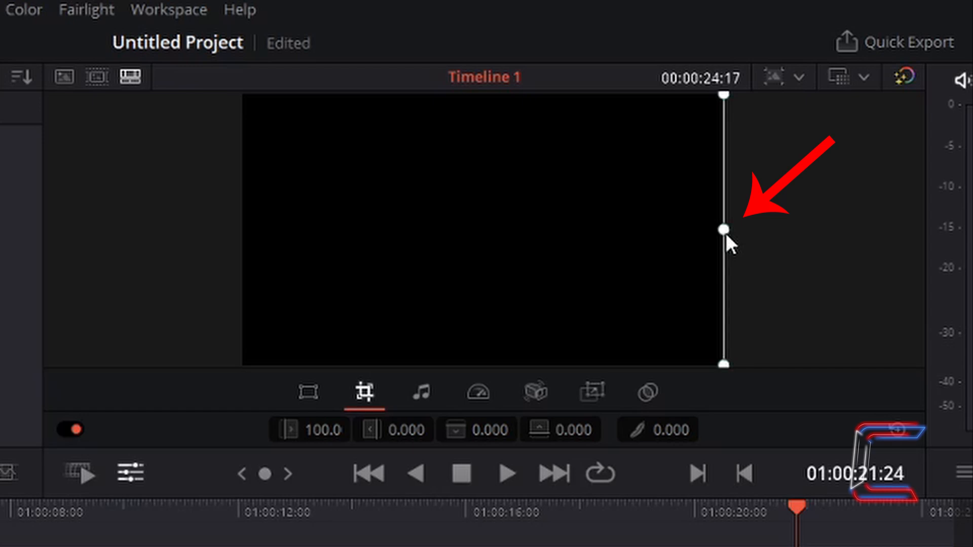
{"action": "mouse_move", "coordinate": [779, 247]}
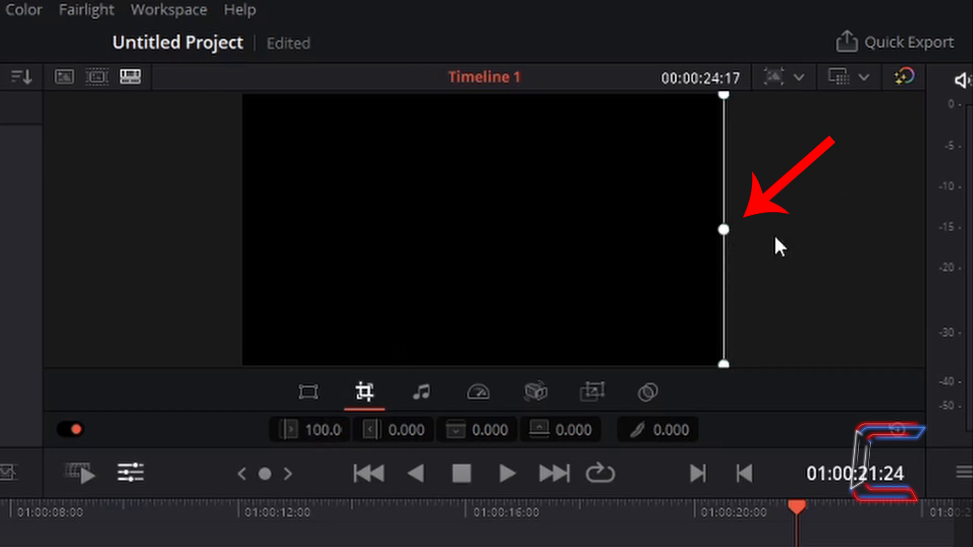
{"action": "mouse_move", "coordinate": [698, 242]}
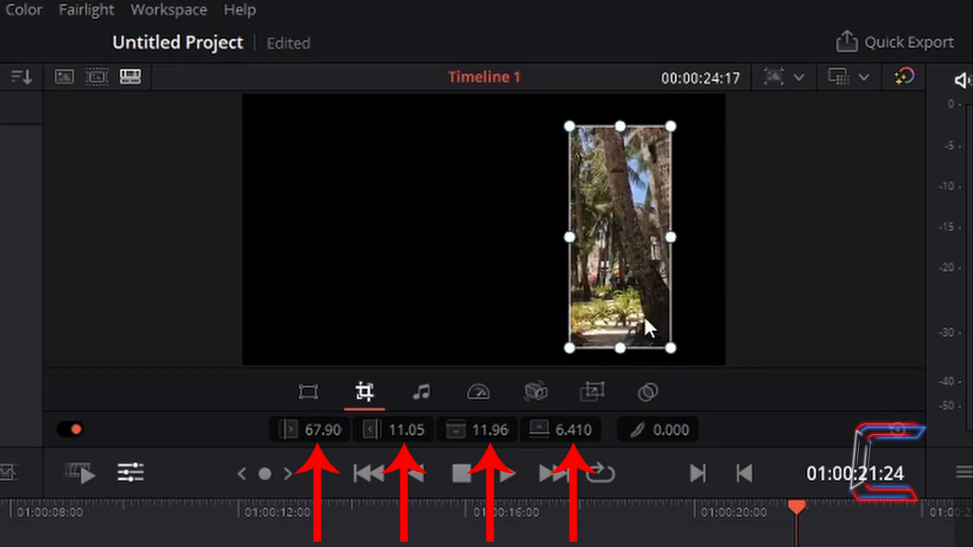
{"action": "mouse_move", "coordinate": [471, 452]}
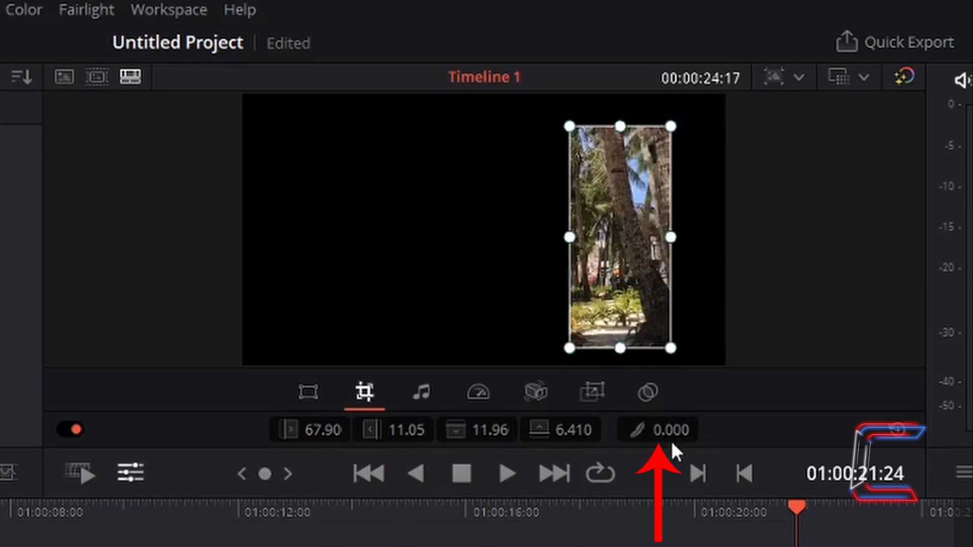
{"action": "mouse_move", "coordinate": [666, 431]}
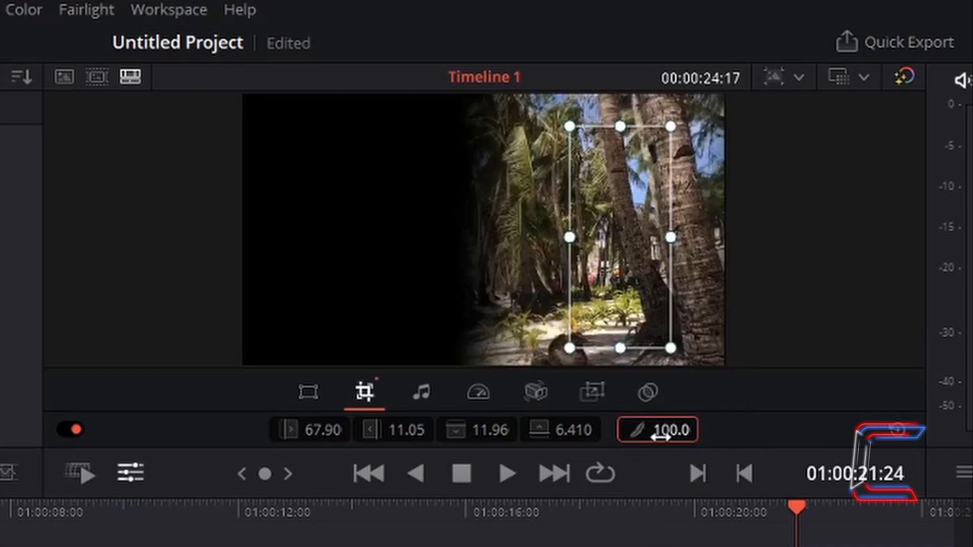
{"action": "mouse_move", "coordinate": [784, 297]}
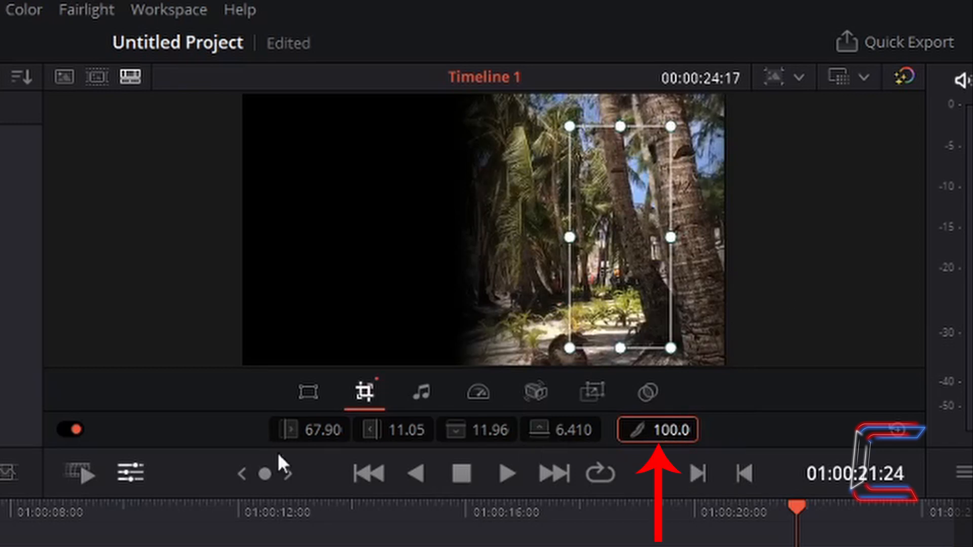
{"action": "mouse_move", "coordinate": [737, 389]}
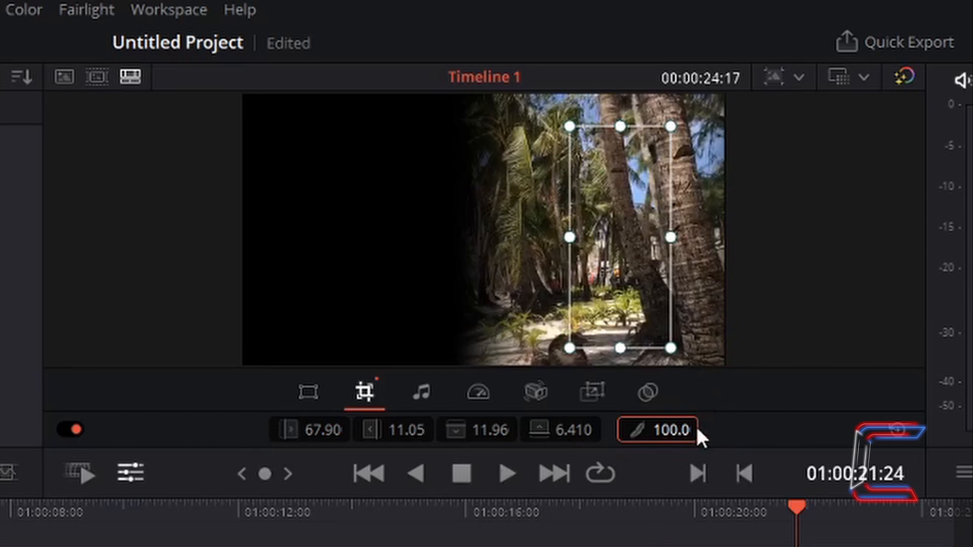
{"action": "mouse_move", "coordinate": [742, 303]}
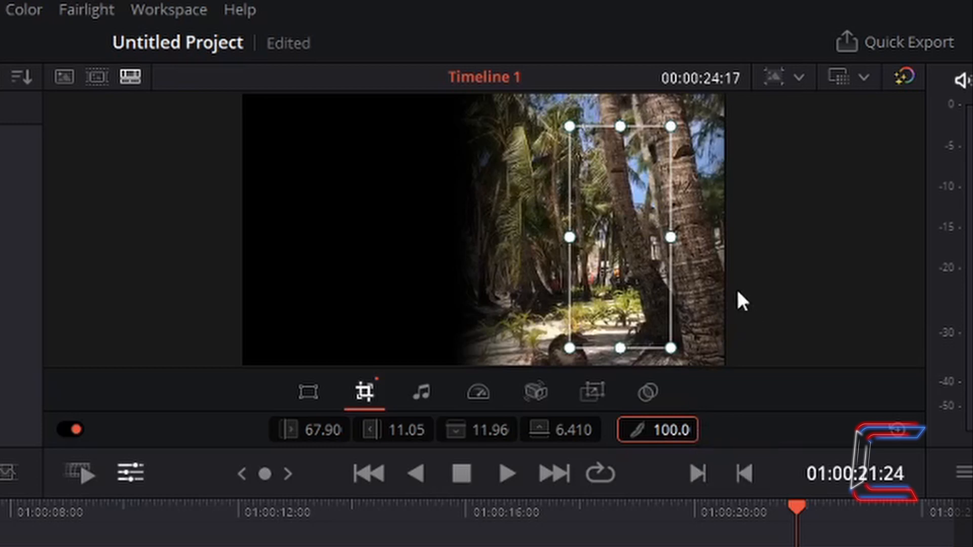
{"action": "mouse_move", "coordinate": [695, 149]}
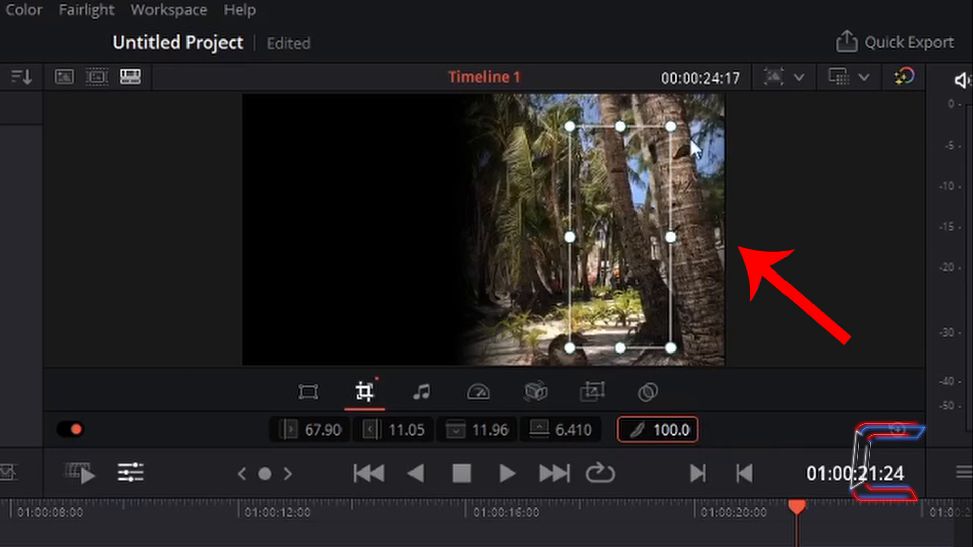
{"action": "mouse_move", "coordinate": [554, 189]}
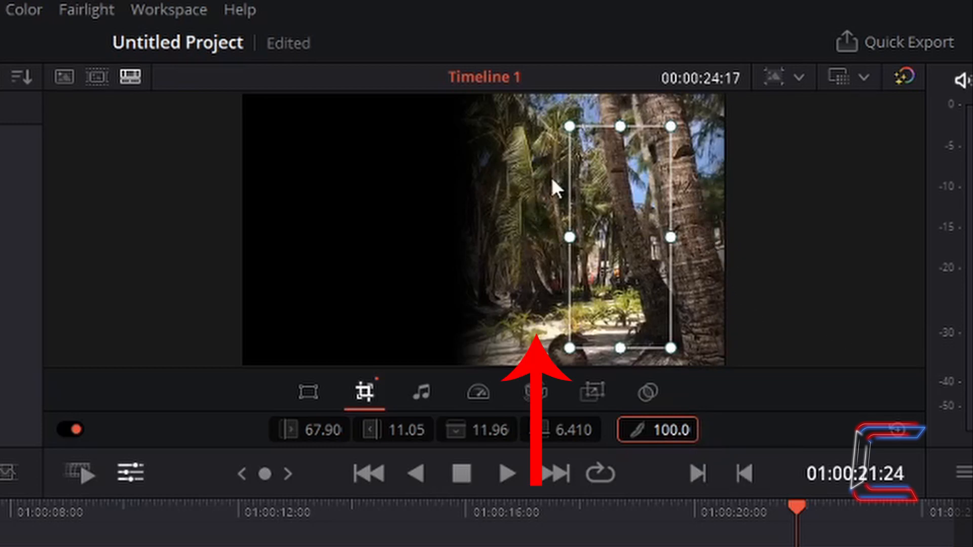
{"action": "mouse_move", "coordinate": [512, 270]}
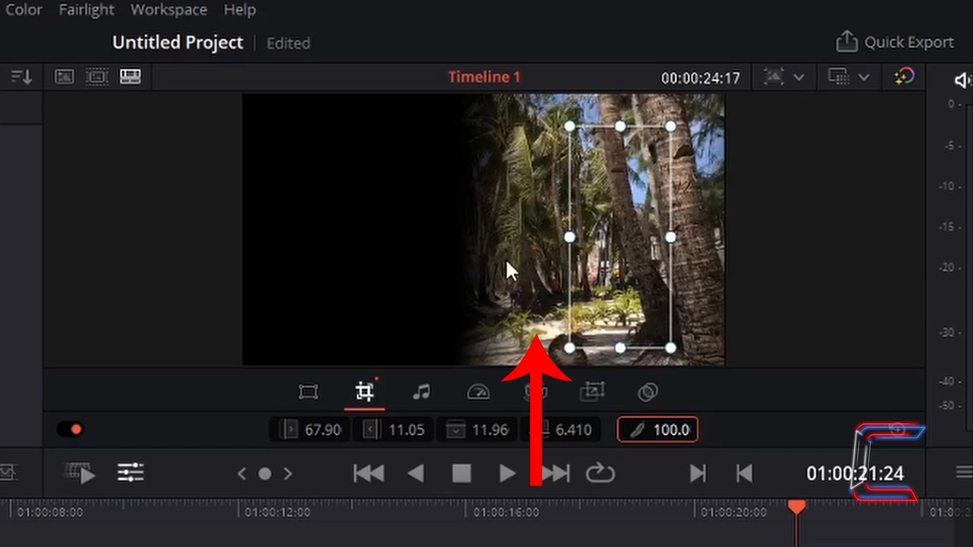
{"action": "mouse_move", "coordinate": [517, 200]}
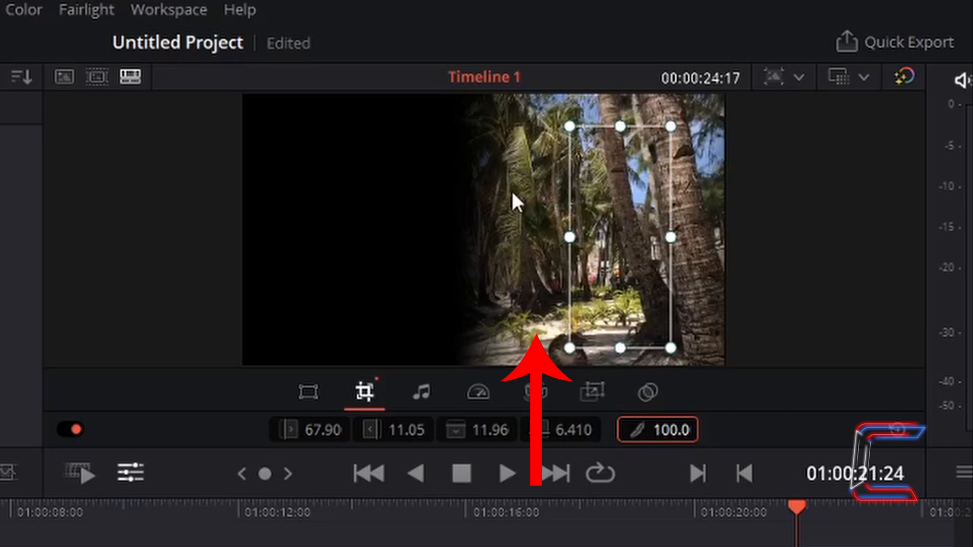
{"action": "mouse_move", "coordinate": [388, 233]}
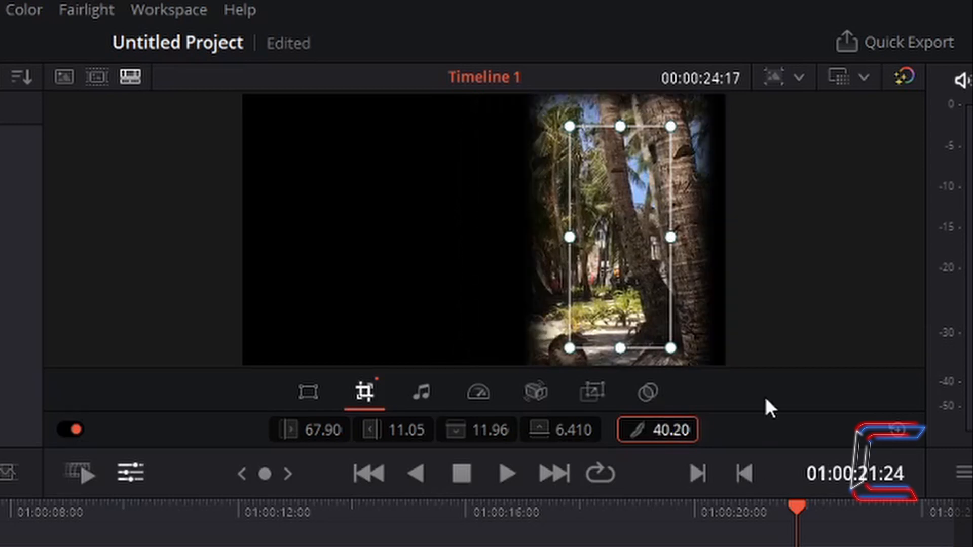
{"action": "mouse_move", "coordinate": [695, 447]}
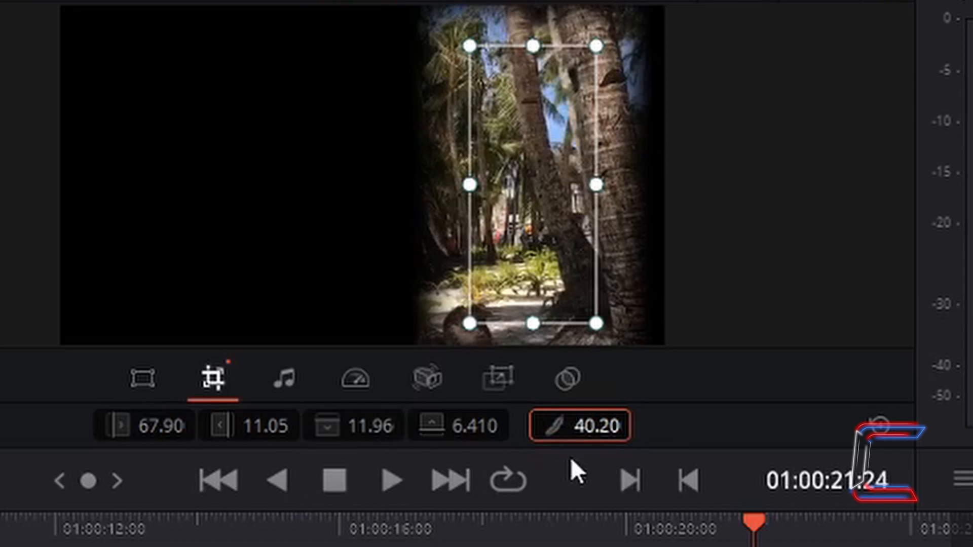
{"action": "mouse_move", "coordinate": [578, 426]}
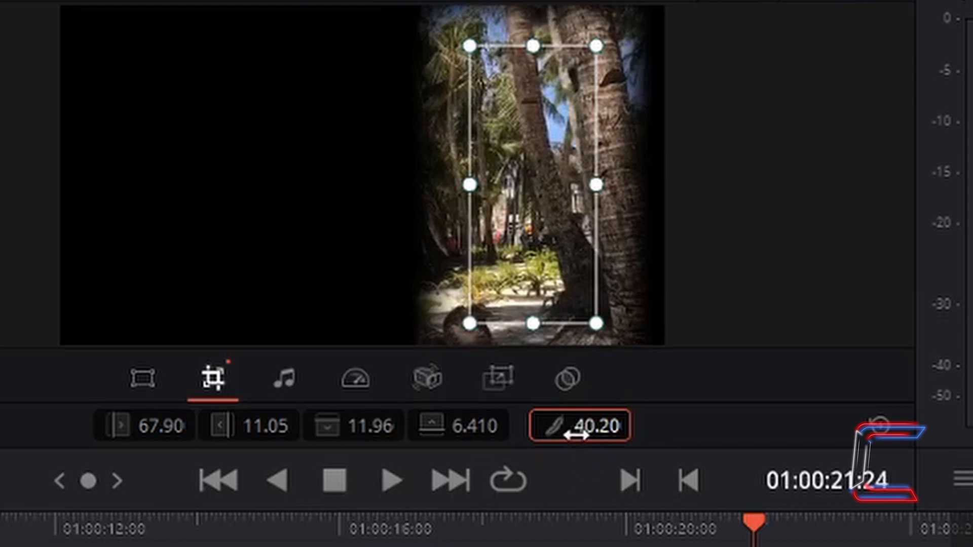
{"action": "mouse_move", "coordinate": [557, 427]}
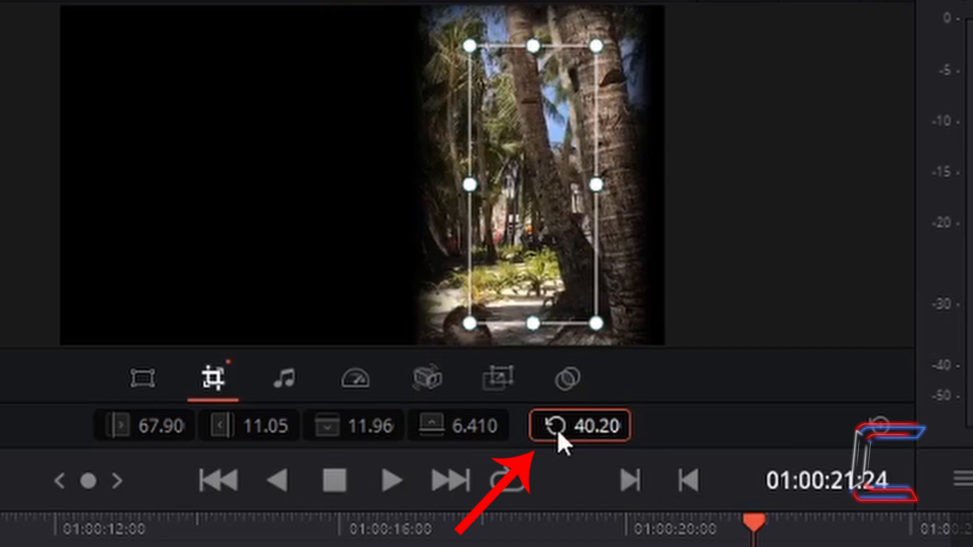
- Reset the crop Softness field to 0.000
{"action": "left_click", "coordinate": [548, 426]}
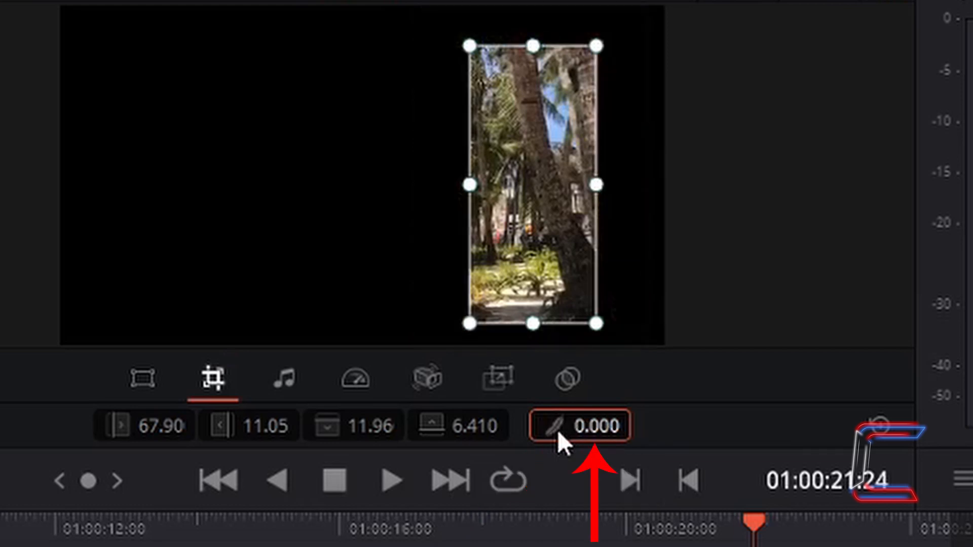
{"action": "mouse_move", "coordinate": [602, 441]}
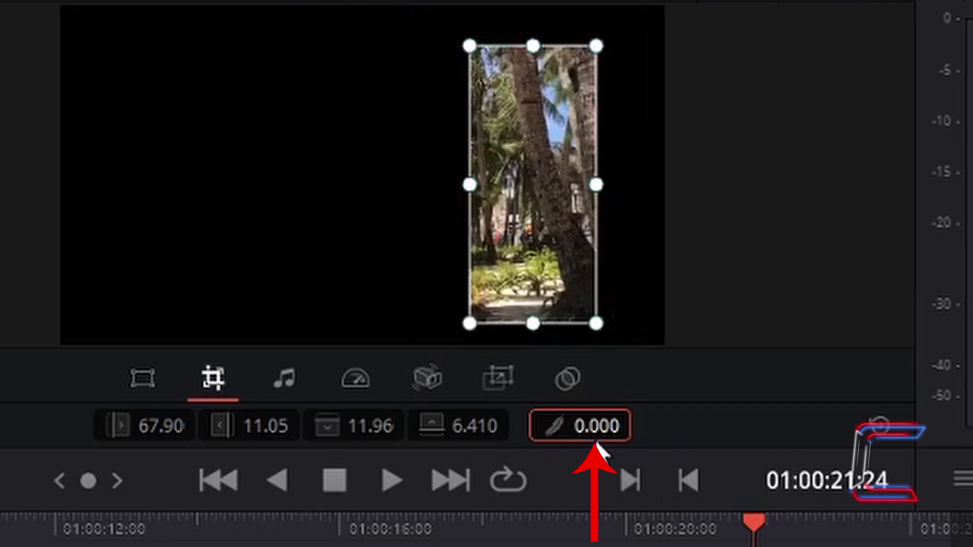
{"action": "mouse_move", "coordinate": [882, 364]}
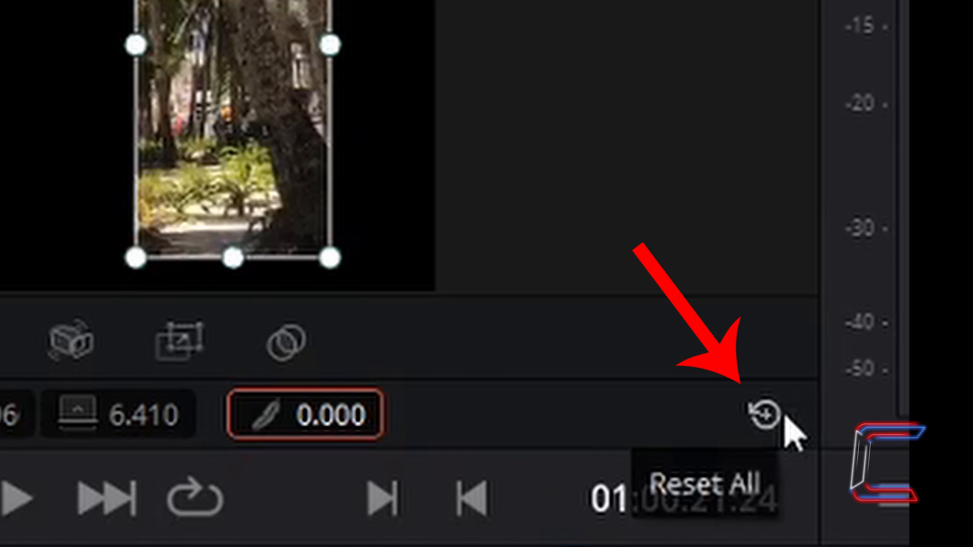
- Use Reset All on the crop toolbar to return every crop value to 0.000
{"action": "left_click", "coordinate": [766, 415]}
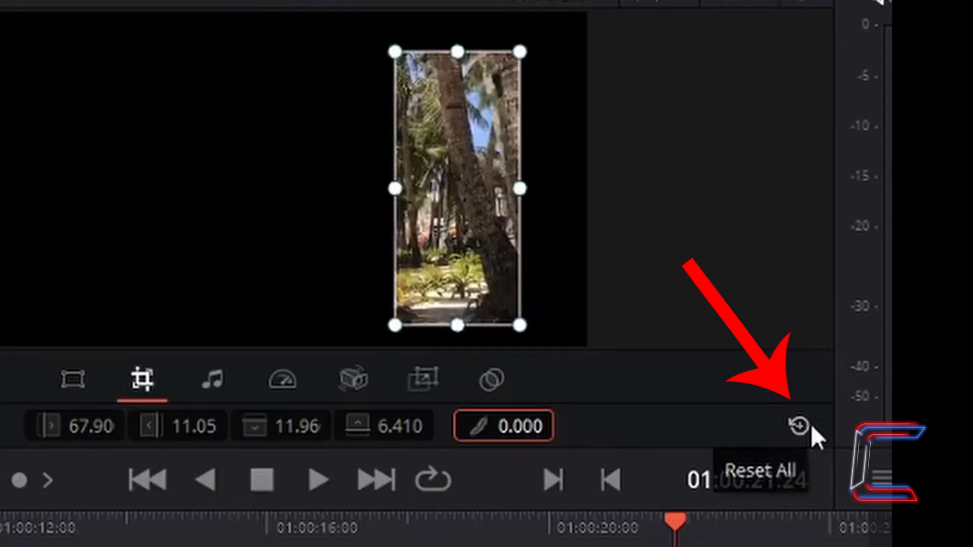
{"action": "left_click", "coordinate": [799, 426]}
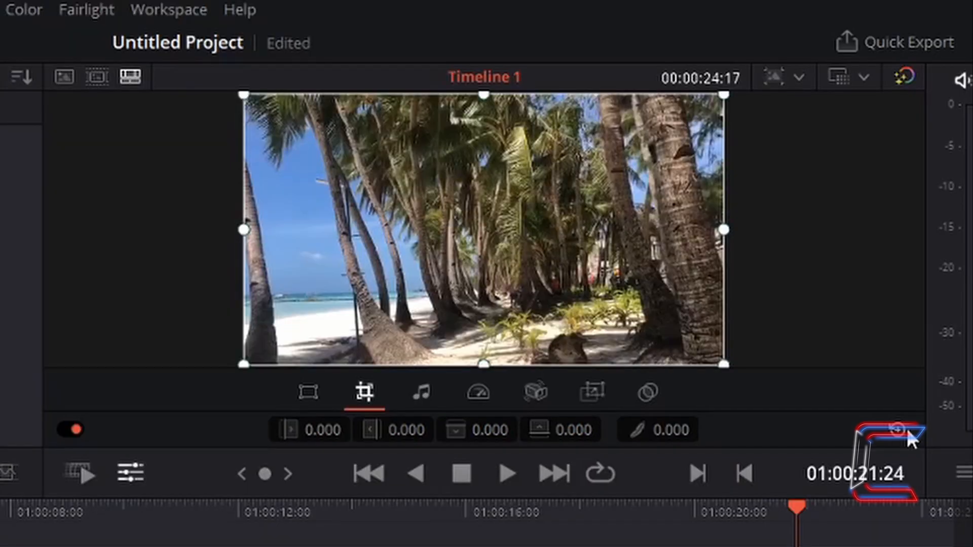
{"action": "mouse_move", "coordinate": [839, 321]}
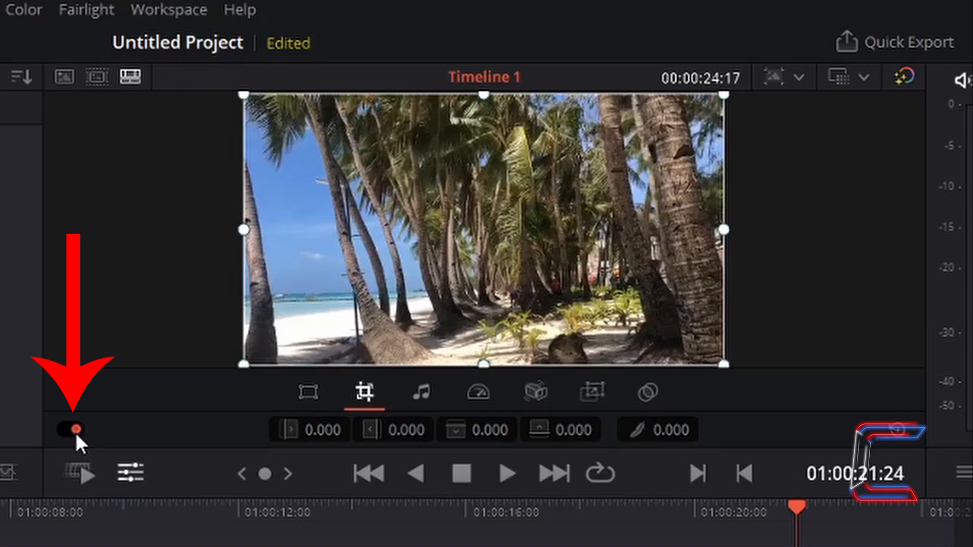
{"action": "left_click", "coordinate": [70, 430]}
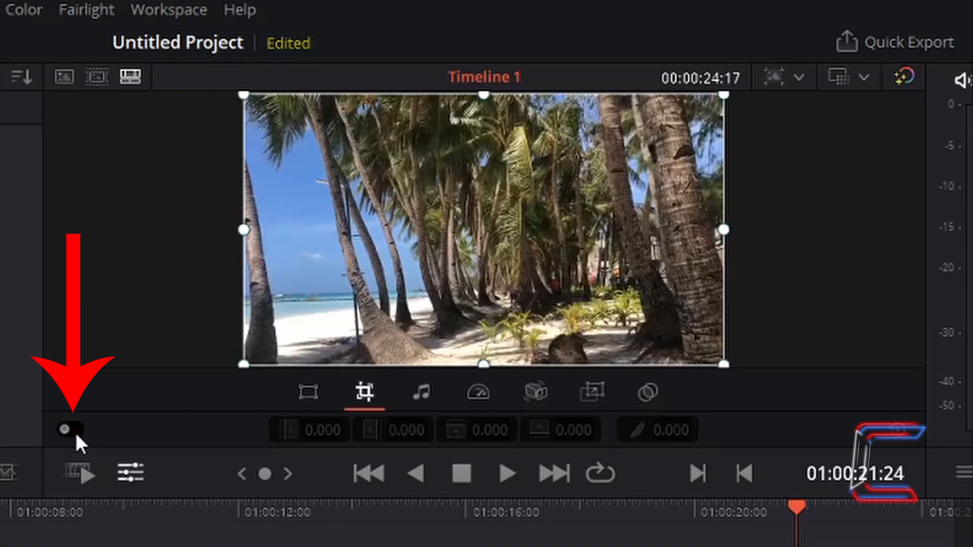
{"action": "mouse_move", "coordinate": [213, 447]}
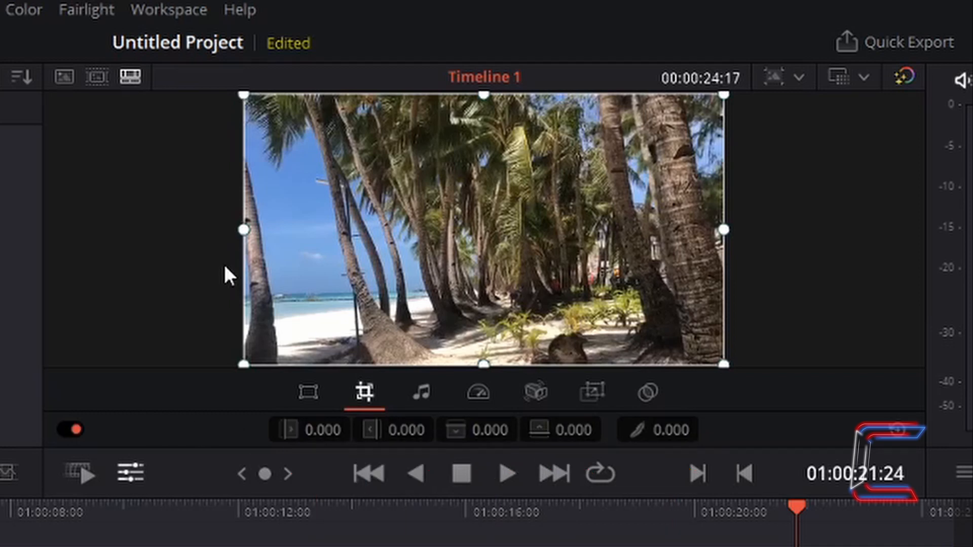
{"action": "mouse_move", "coordinate": [137, 378]}
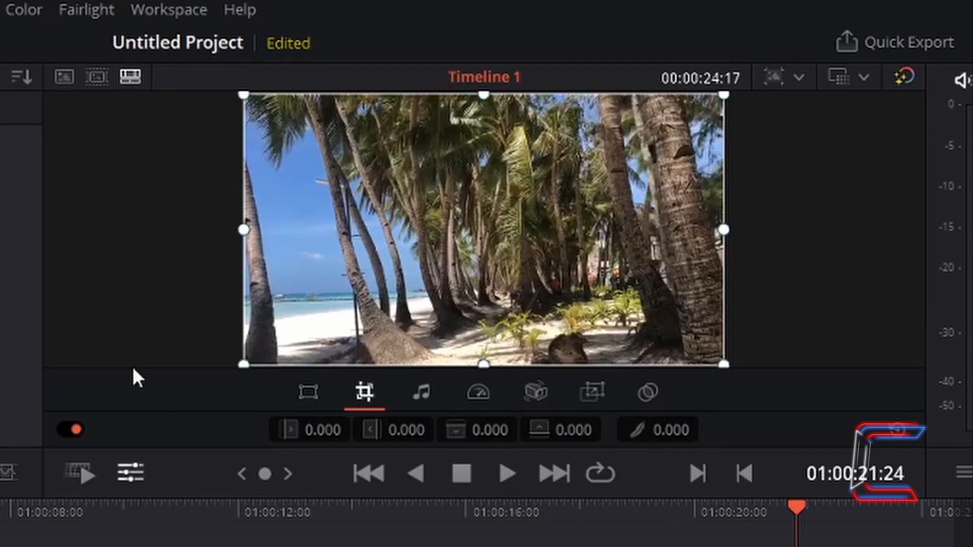